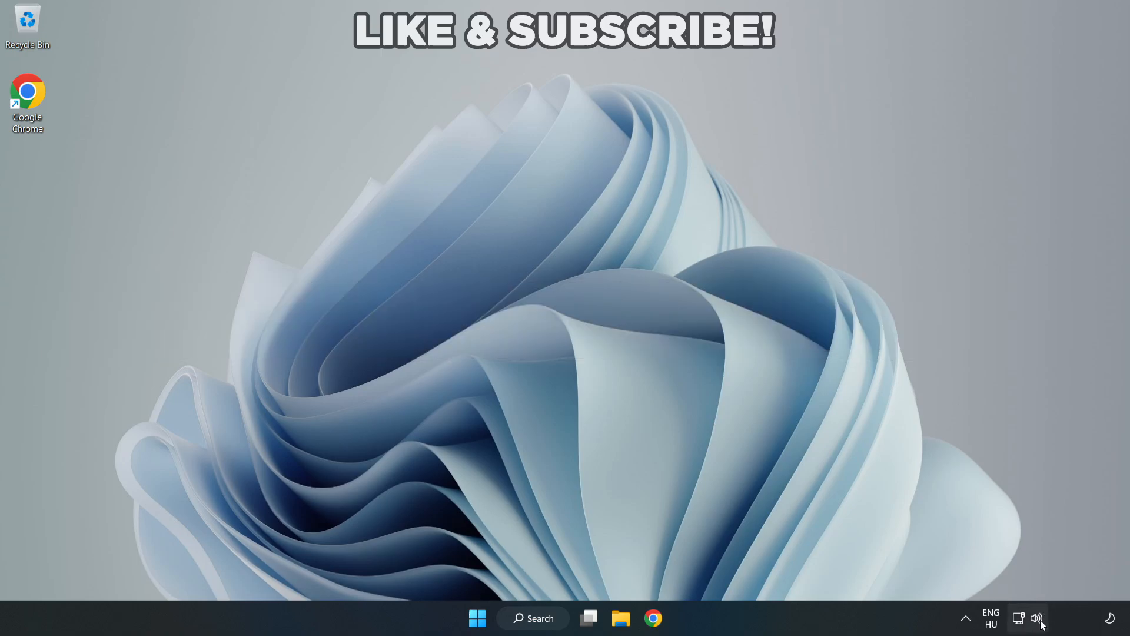
Route audio output to Speakers (High Definition Audio Device) from Quick Settings and dismiss the panel.
left_click(1028, 618)
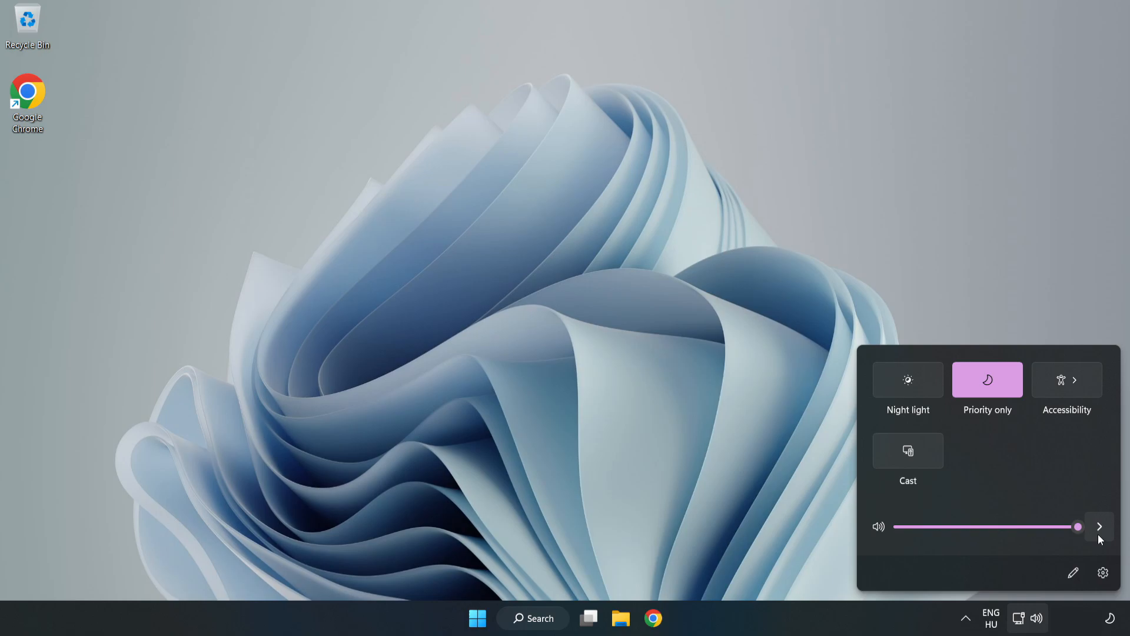
mouse_move(1100, 526)
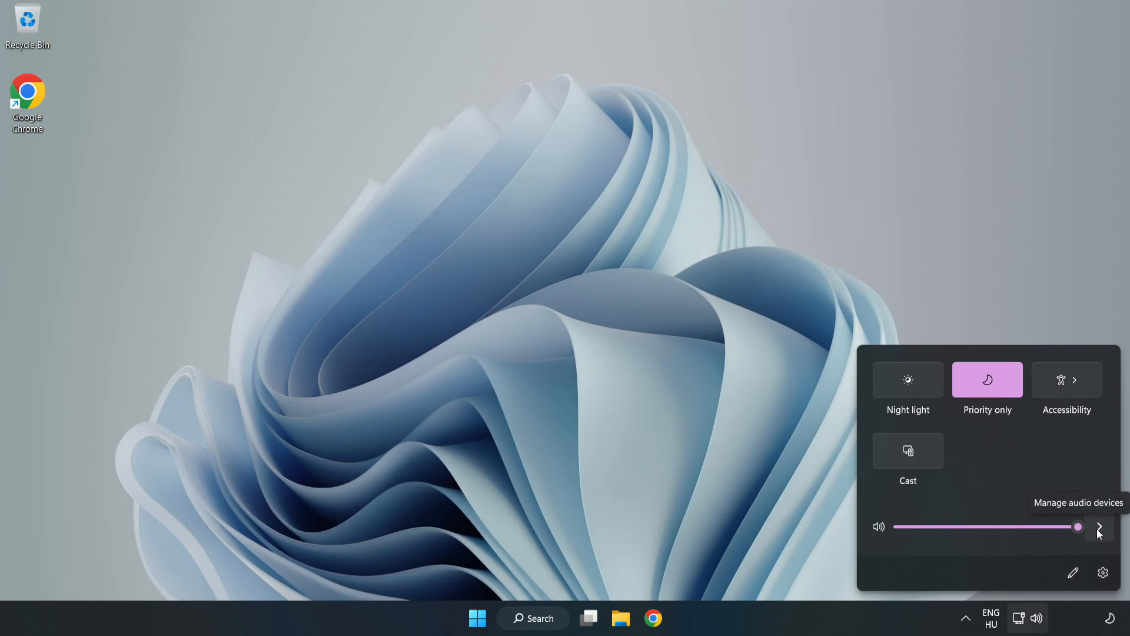
left_click(1099, 527)
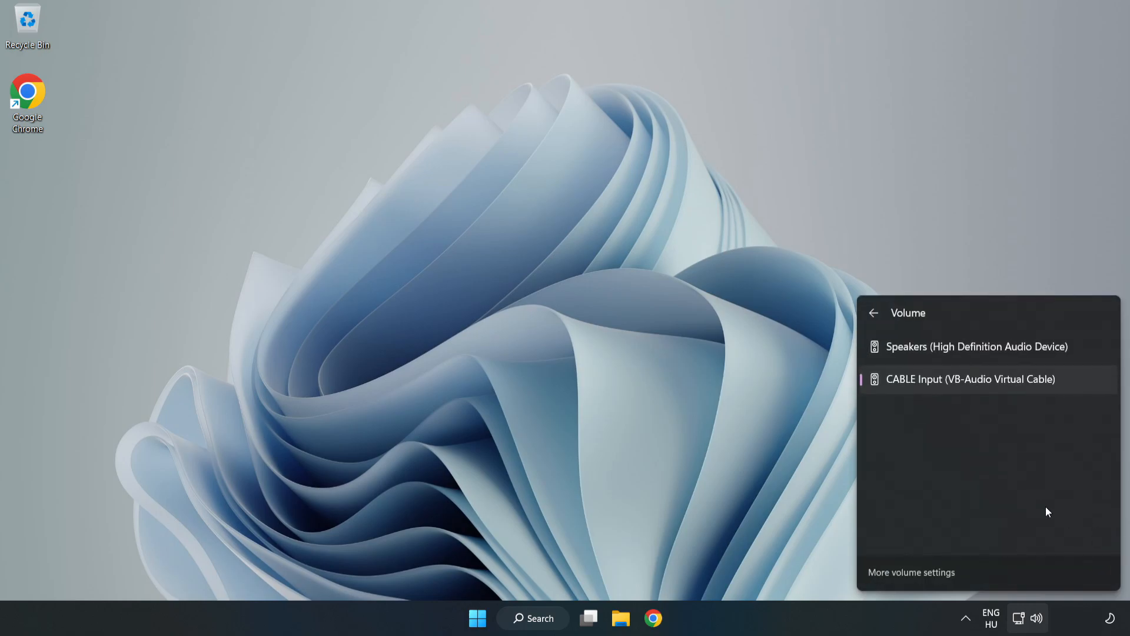
mouse_move(1019, 353)
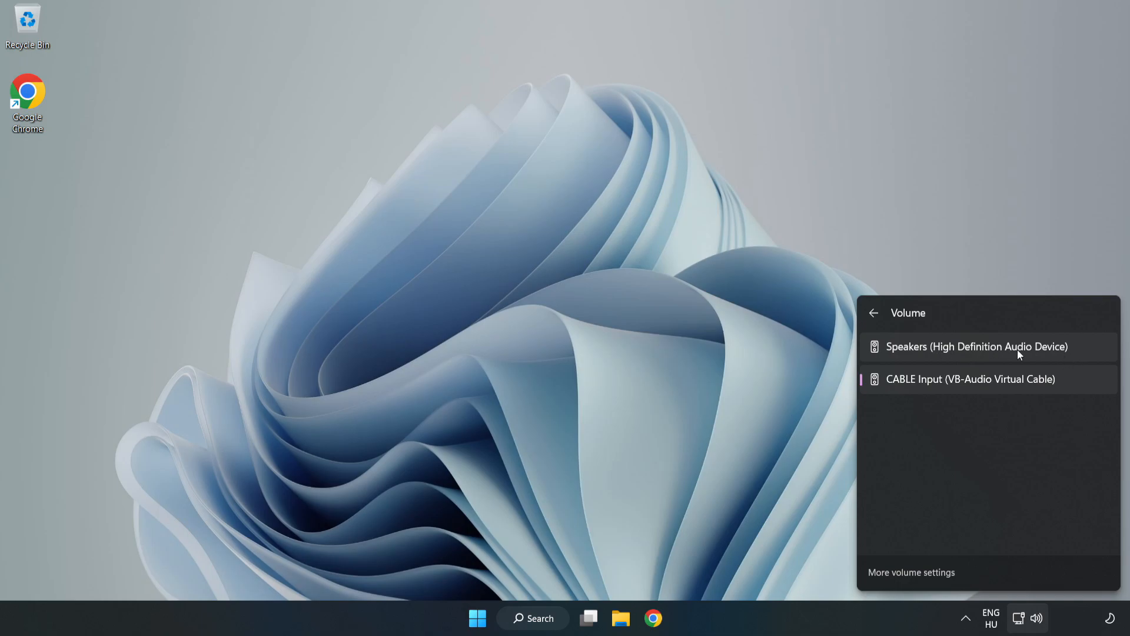
left_click(988, 347)
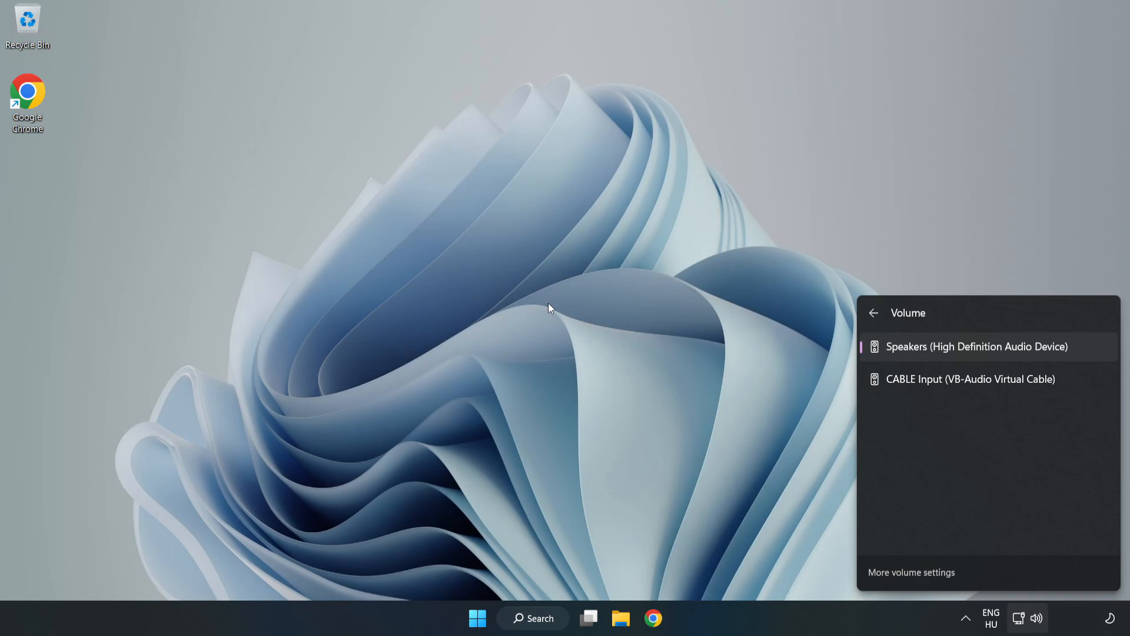
left_click(552, 310)
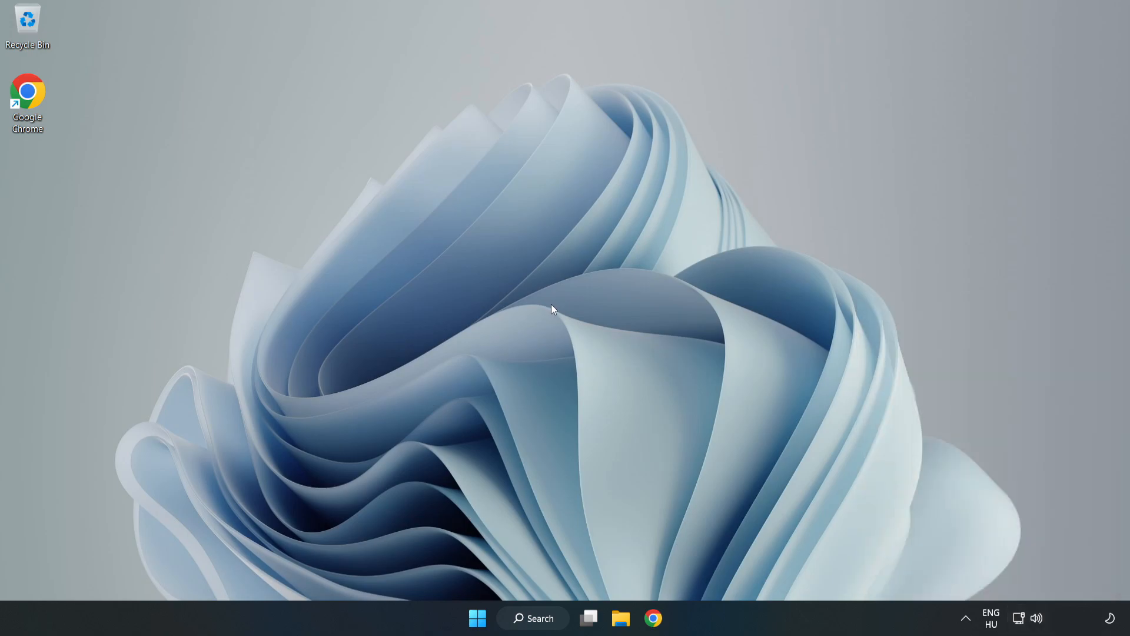
mouse_move(1038, 625)
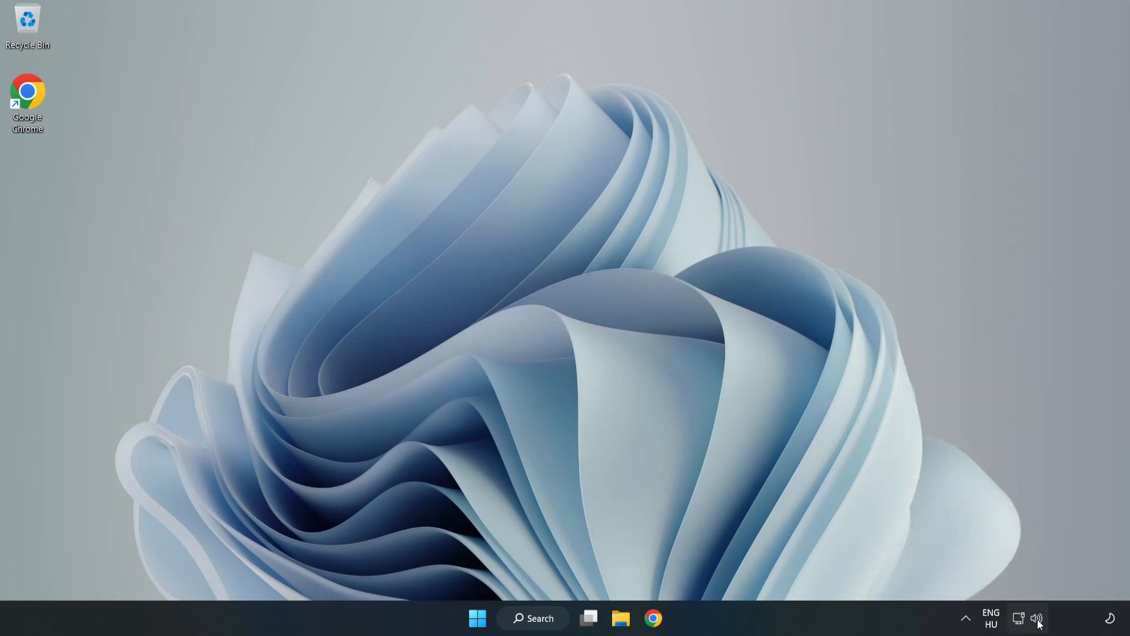
Reset sound devices and app volumes to recommended defaults in the volume mixer.
right_click(1037, 618)
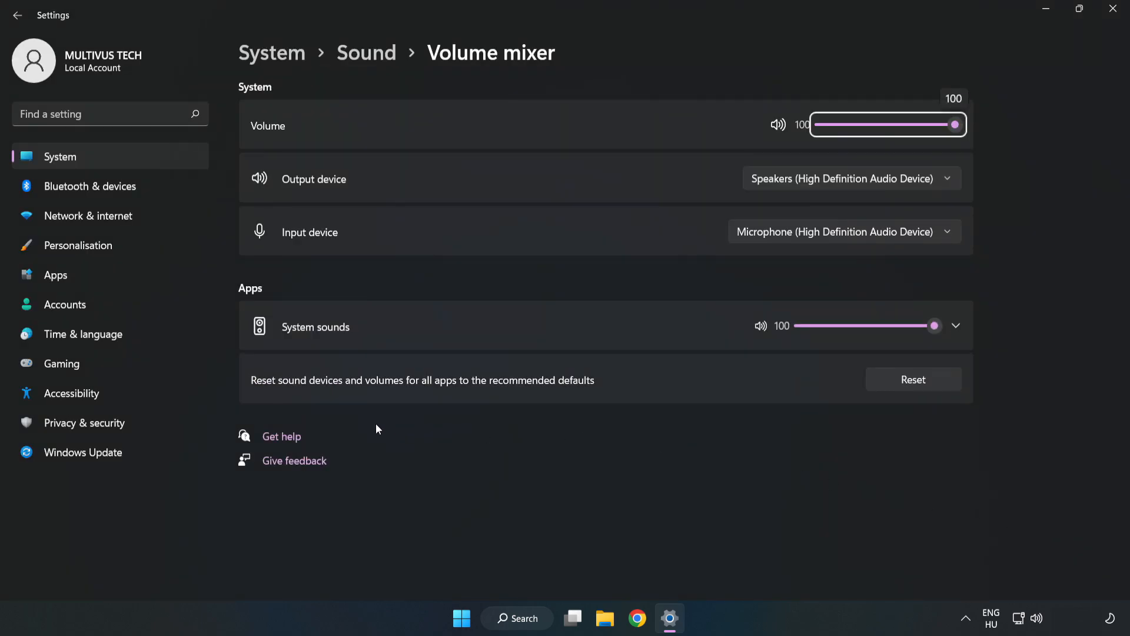
mouse_move(650, 383)
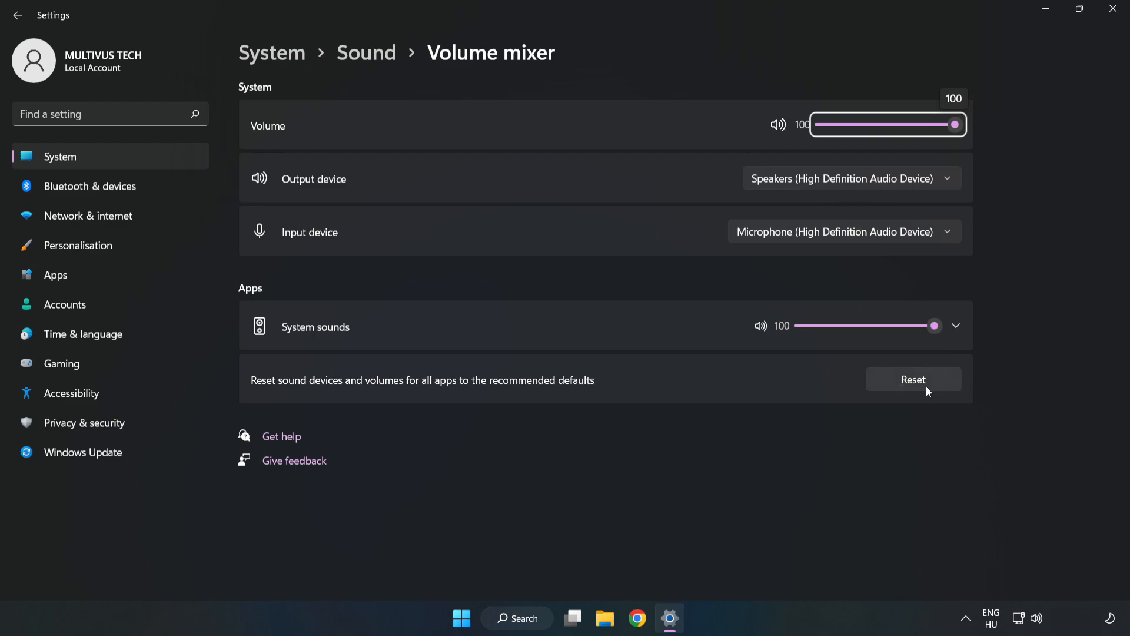
left_click(913, 379)
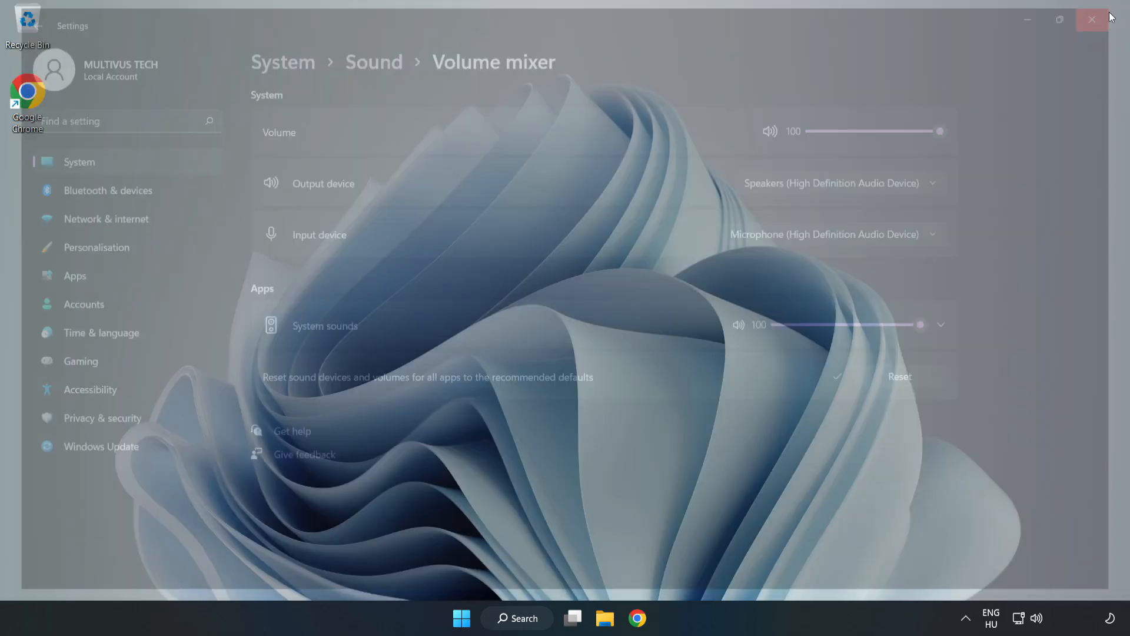
Reopen Sound settings from the volume icon and scroll to the Advanced options.
left_click(1092, 19)
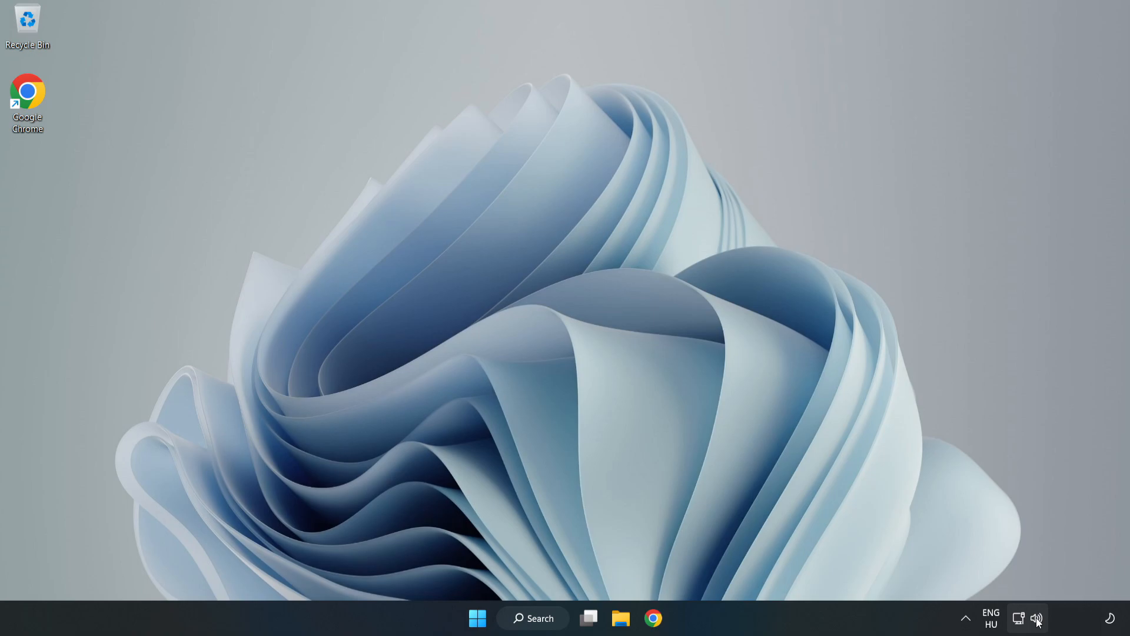
right_click(1037, 618)
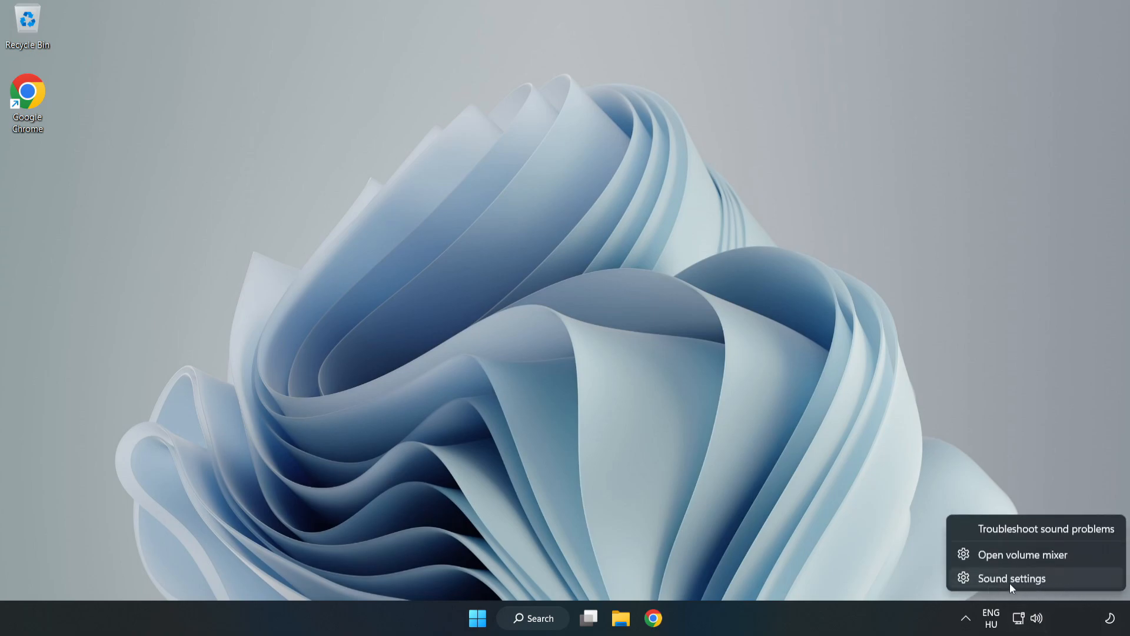
left_click(1011, 578)
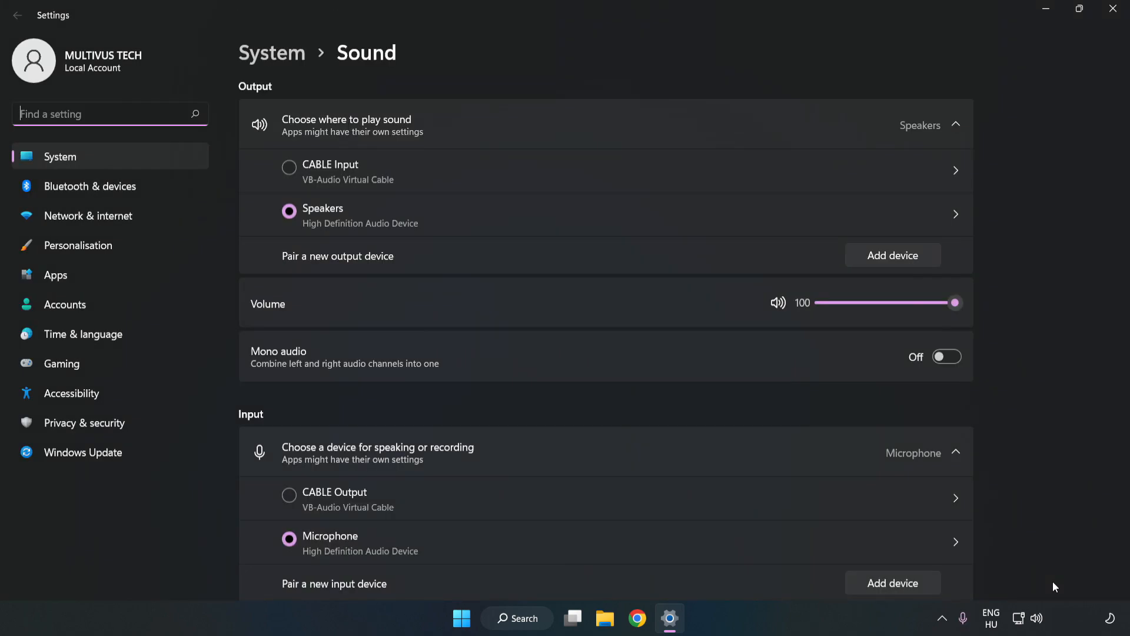
mouse_move(1003, 325)
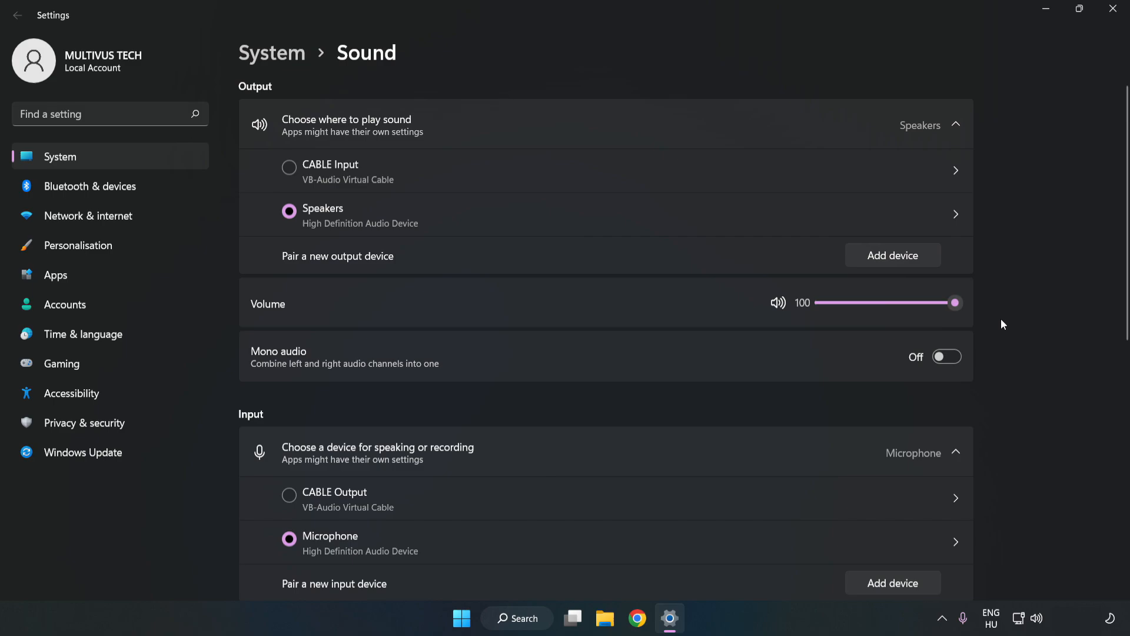
scroll("down", 3)
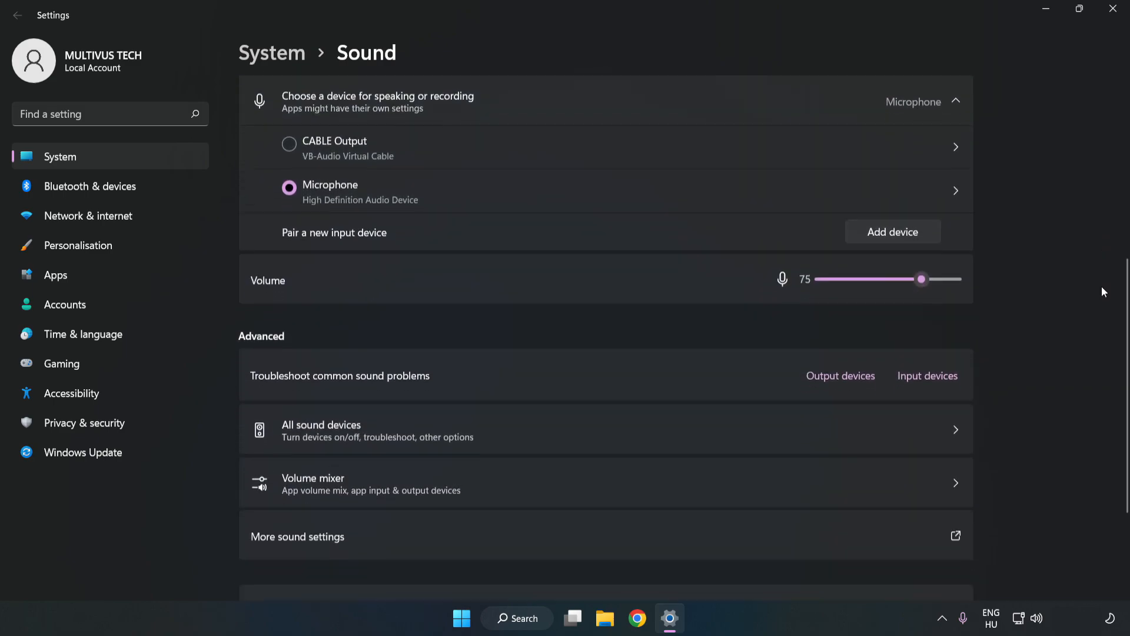
scroll("down", 3)
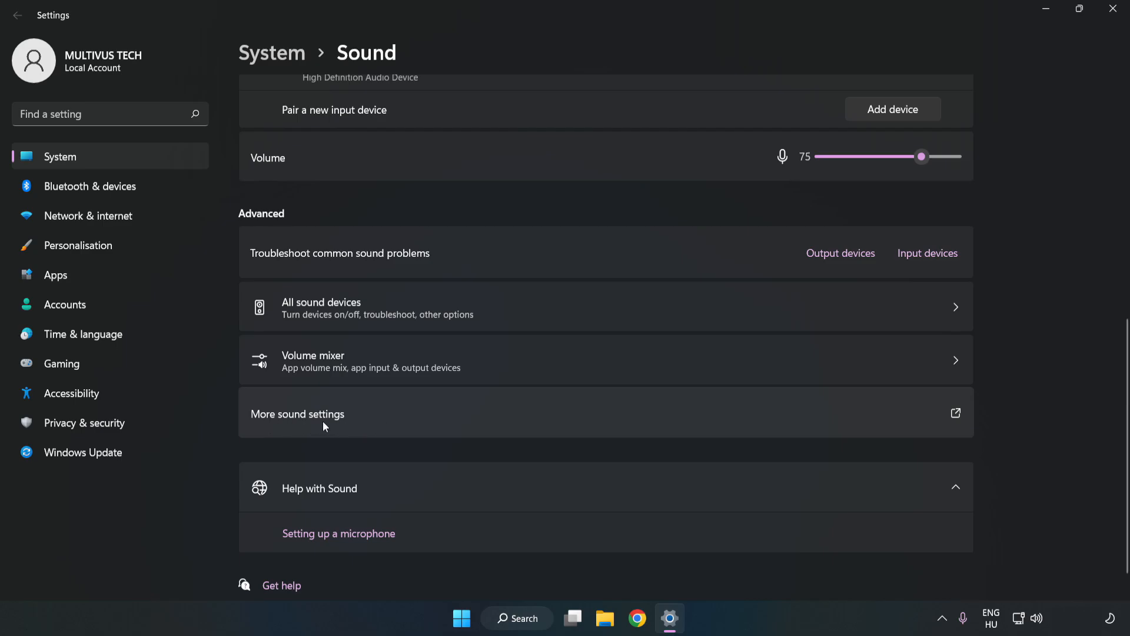
Disable the CABLE Input playback device in the classic Sound panel.
left_click(297, 414)
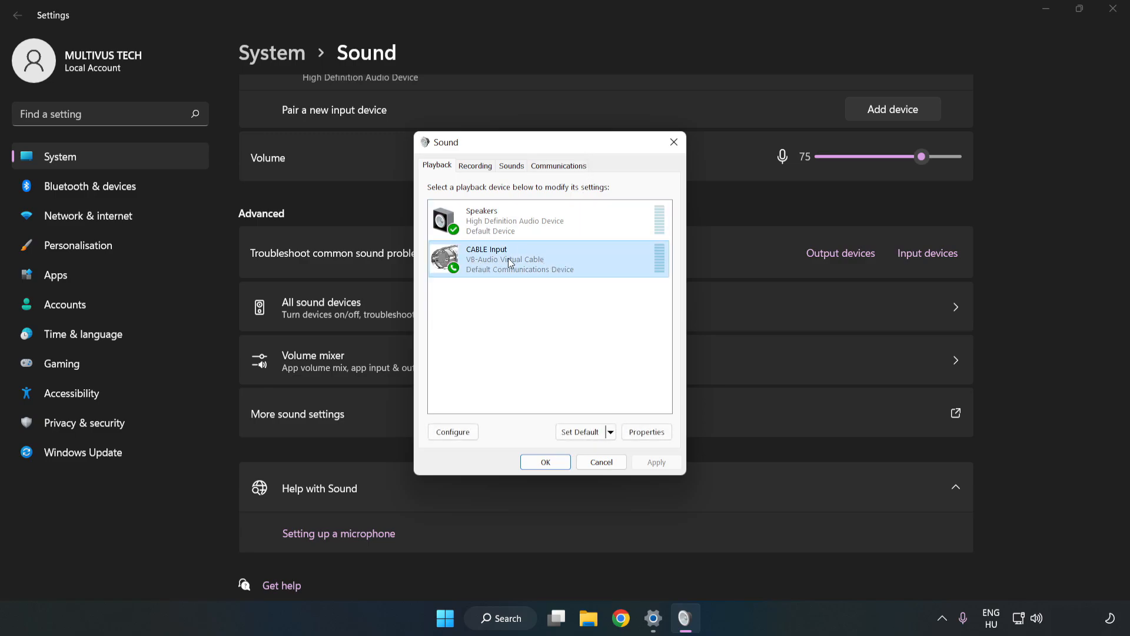
right_click(509, 262)
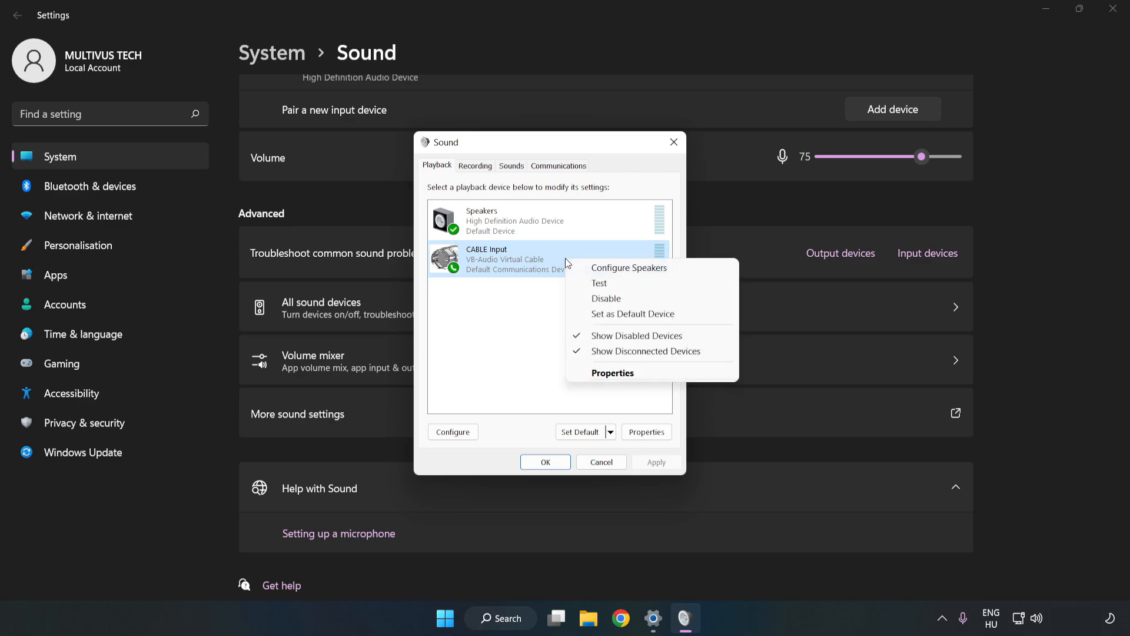
mouse_move(626, 304)
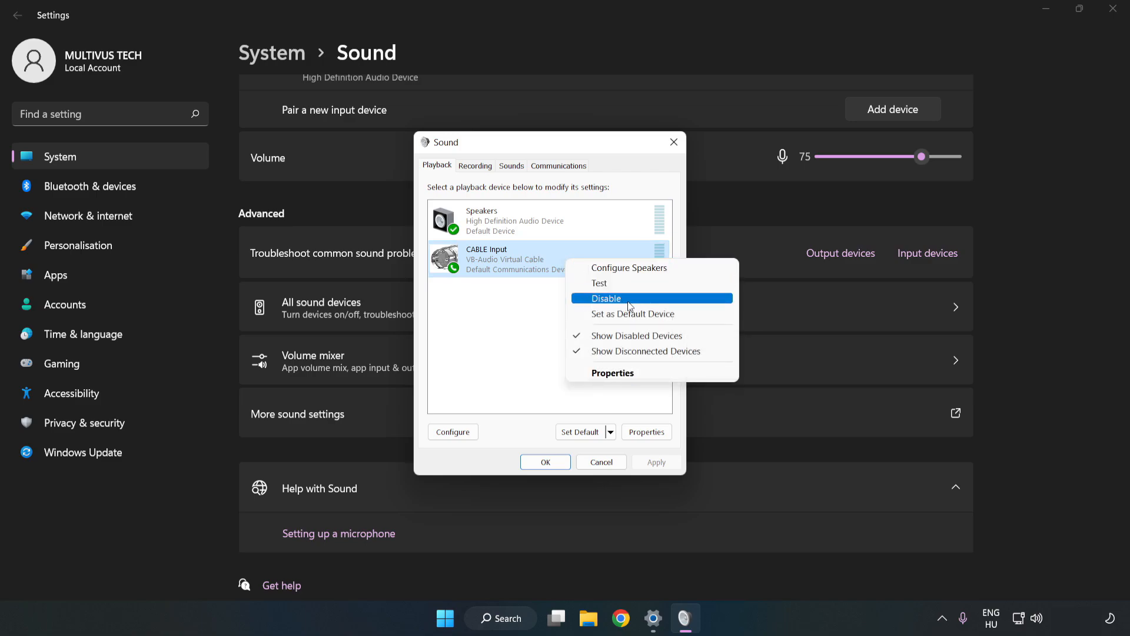
left_click(605, 298)
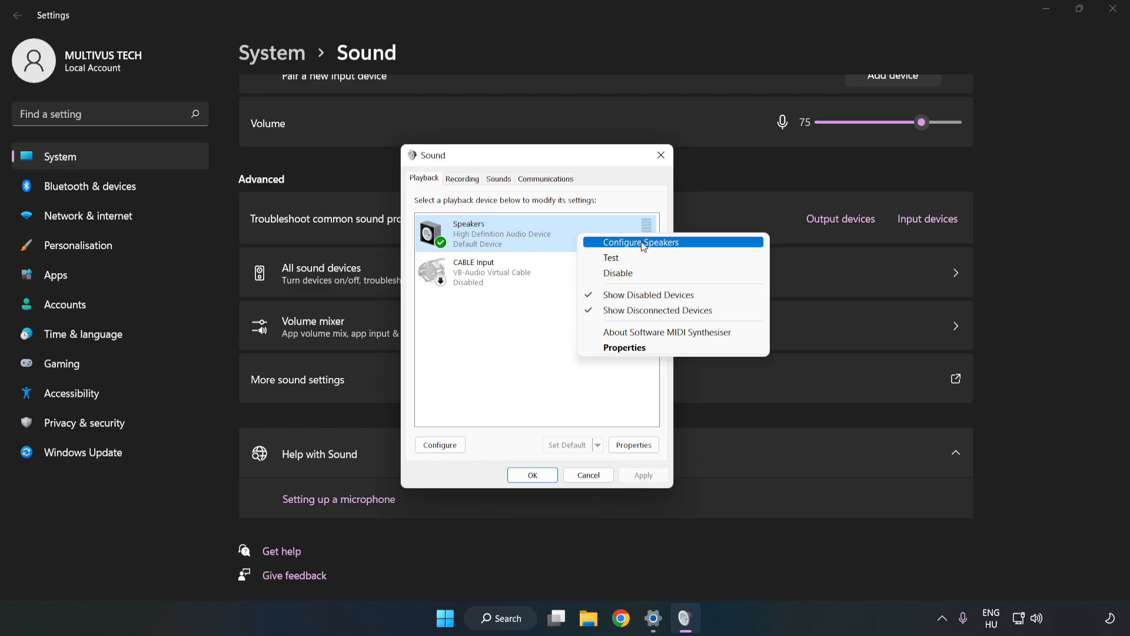
Configure Speakers as 7.1 Surround, keeping all optional speakers ticked.
left_click(641, 242)
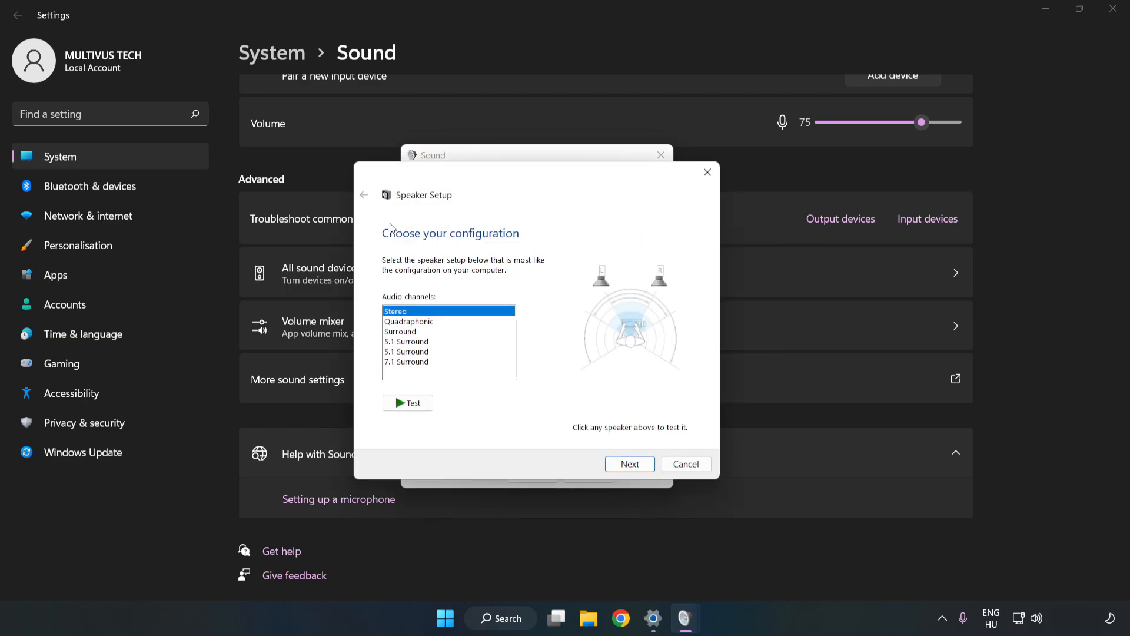
left_click(406, 361)
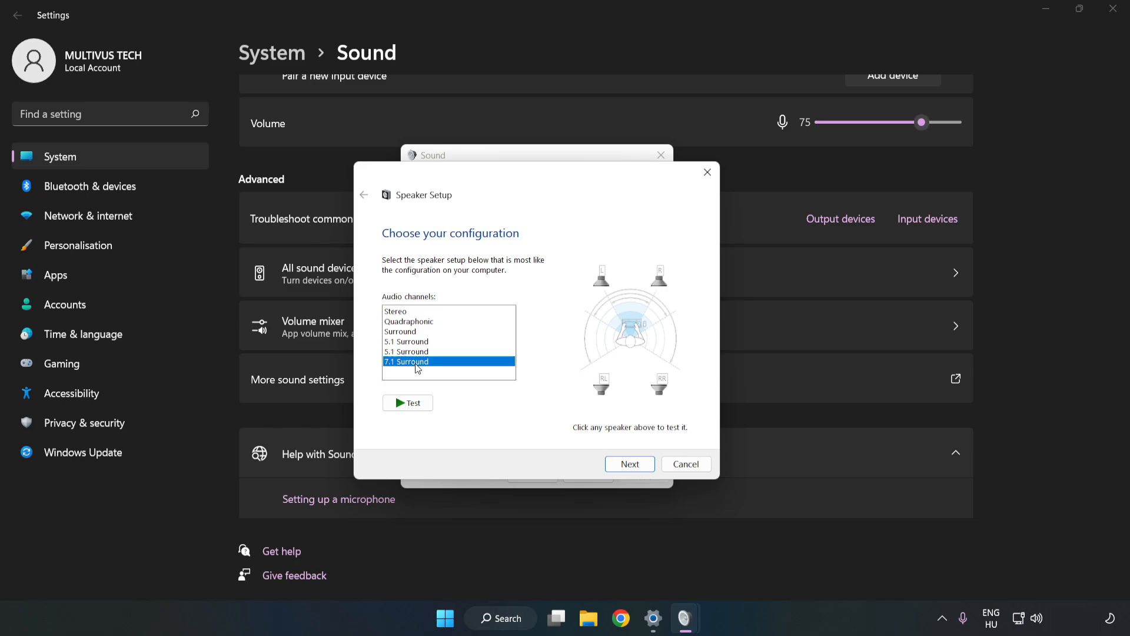
left_click(629, 464)
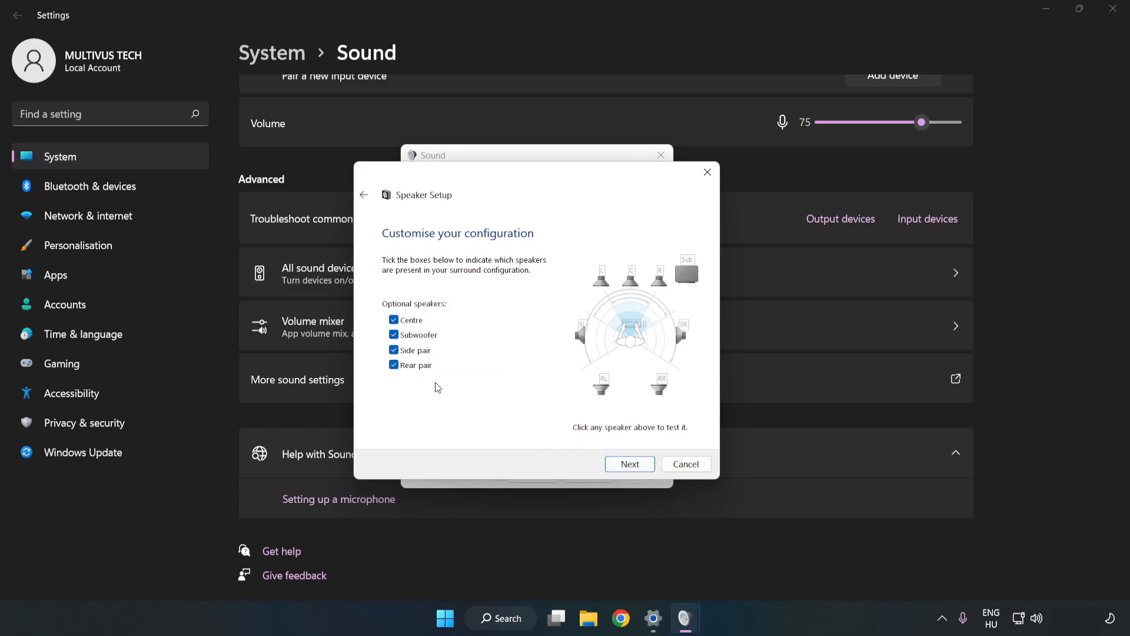
left_click(629, 464)
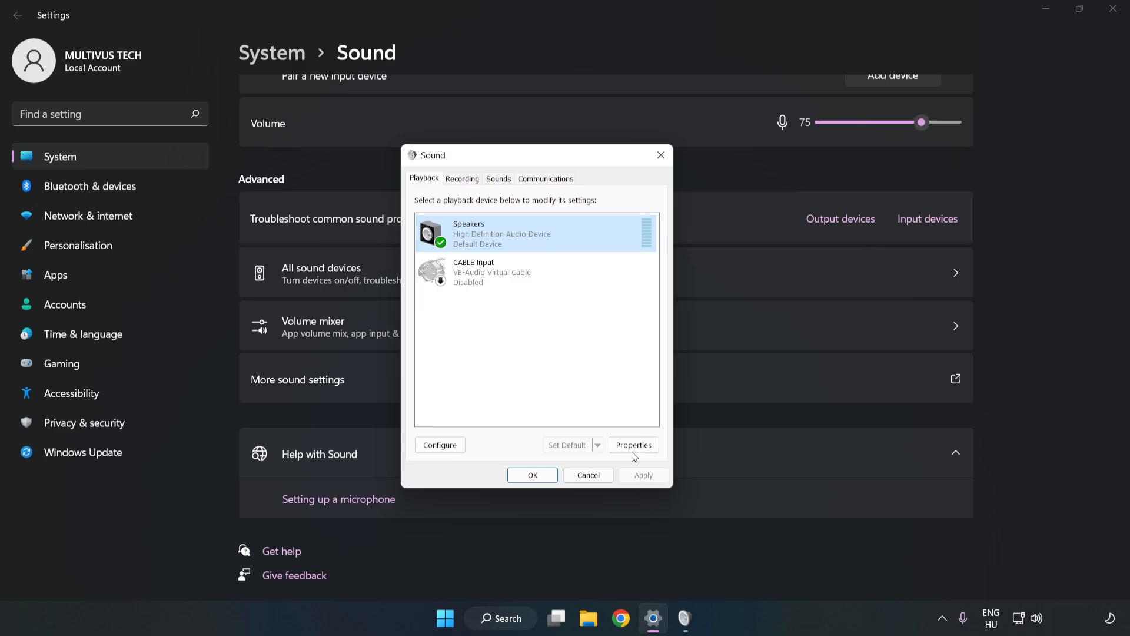
Turn off all audio enhancements in the Speakers properties.
left_click(634, 444)
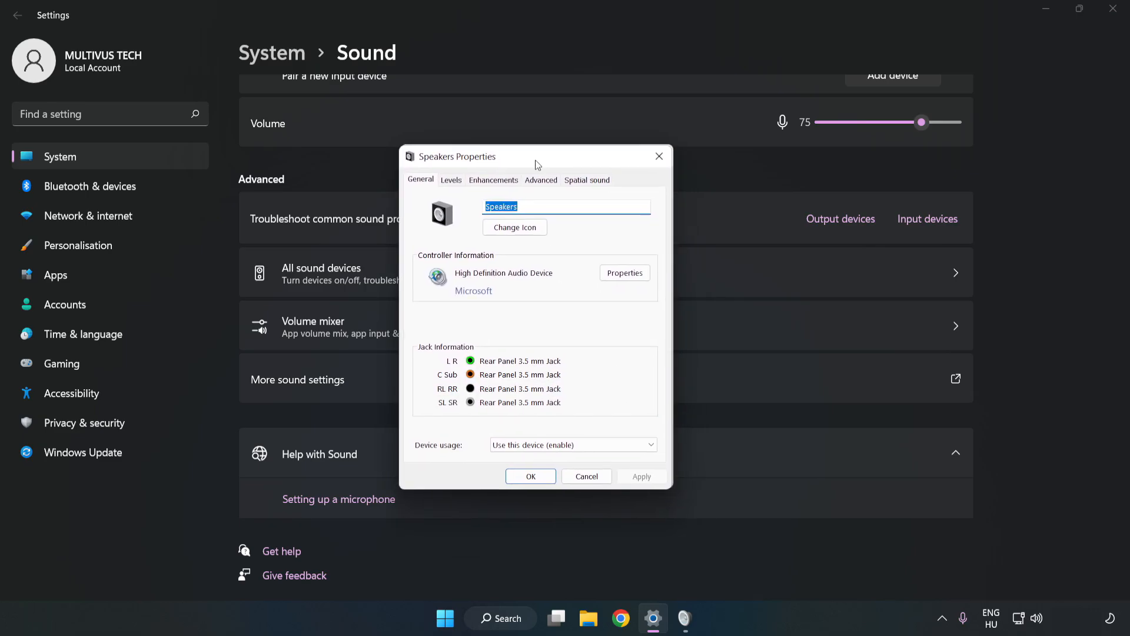
left_click(493, 180)
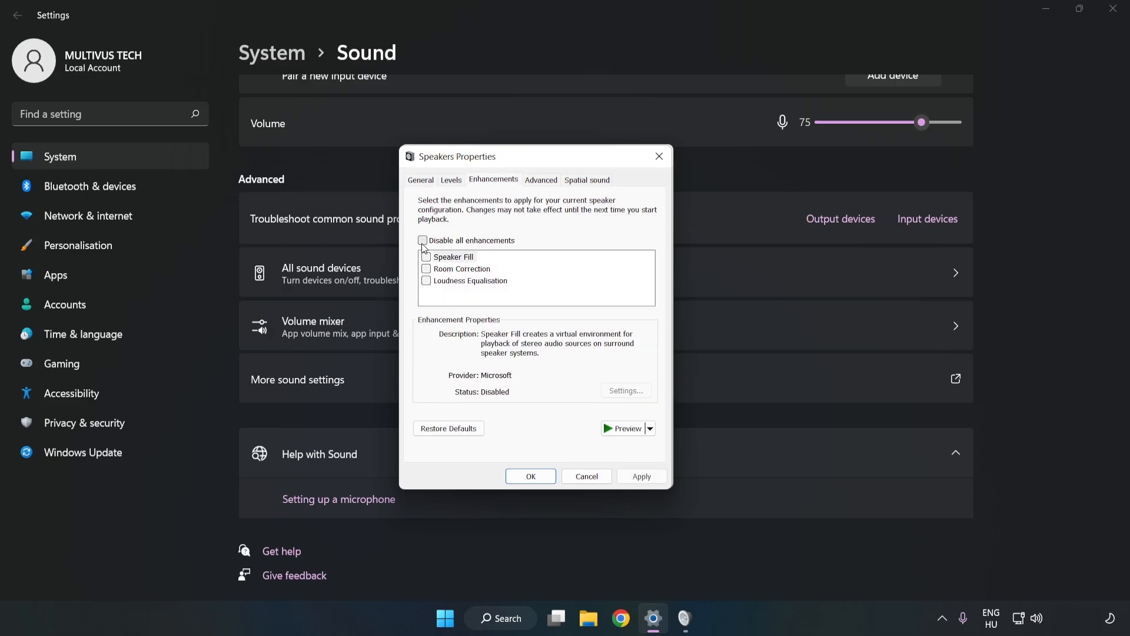
left_click(425, 240)
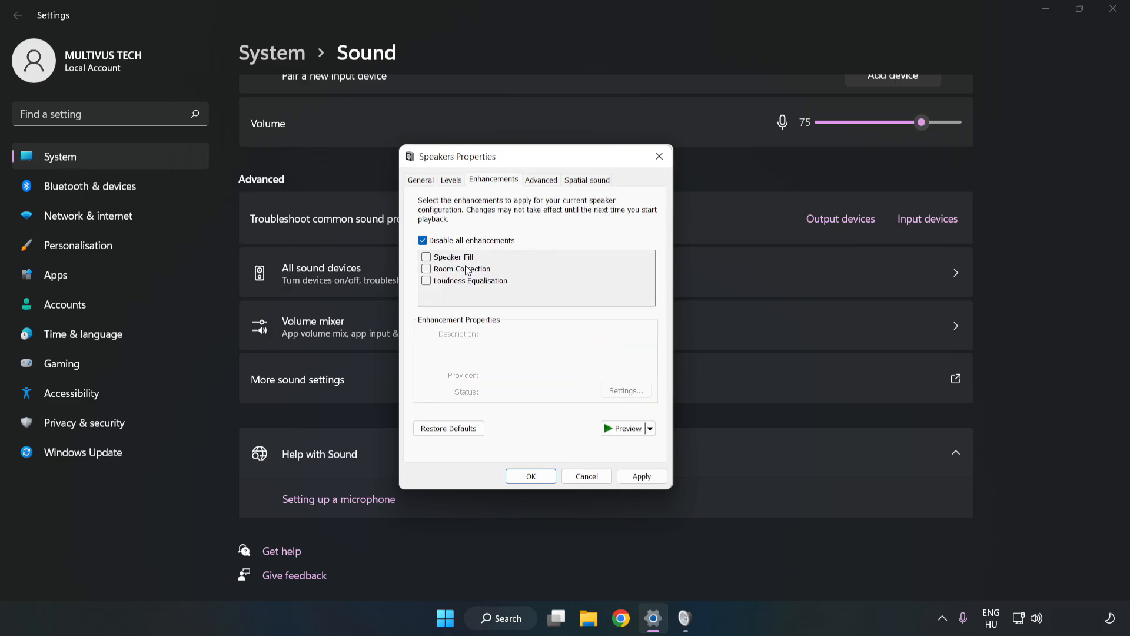
mouse_move(538, 207)
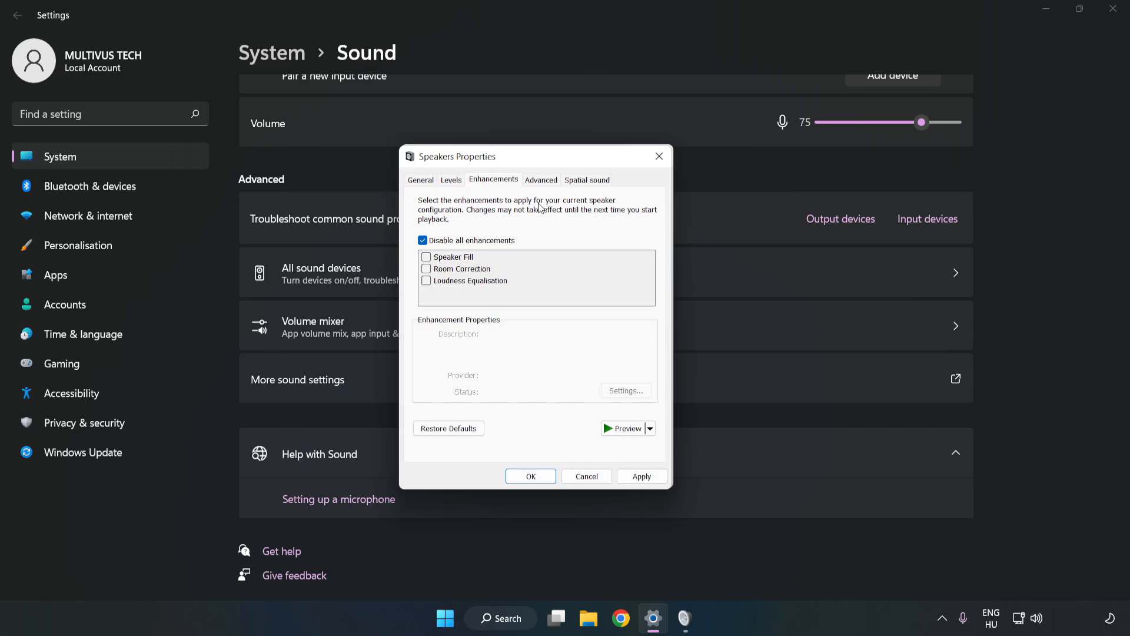
Apply the 16 bit, 48000 Hz default format and close both Sound dialogs.
left_click(541, 180)
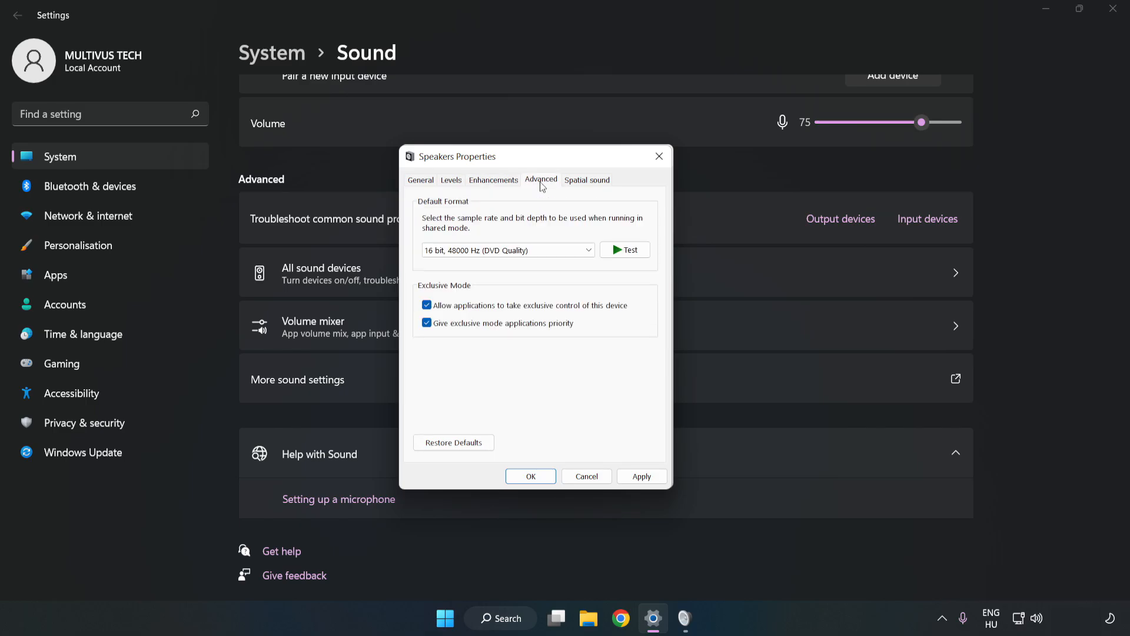
left_click(508, 251)
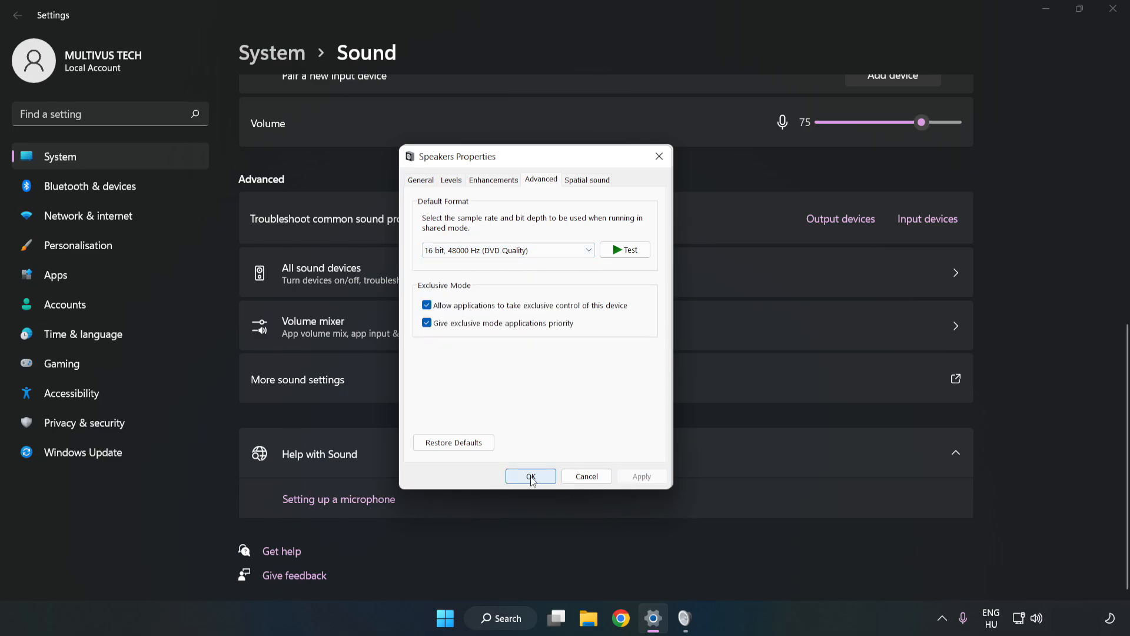
left_click(531, 476)
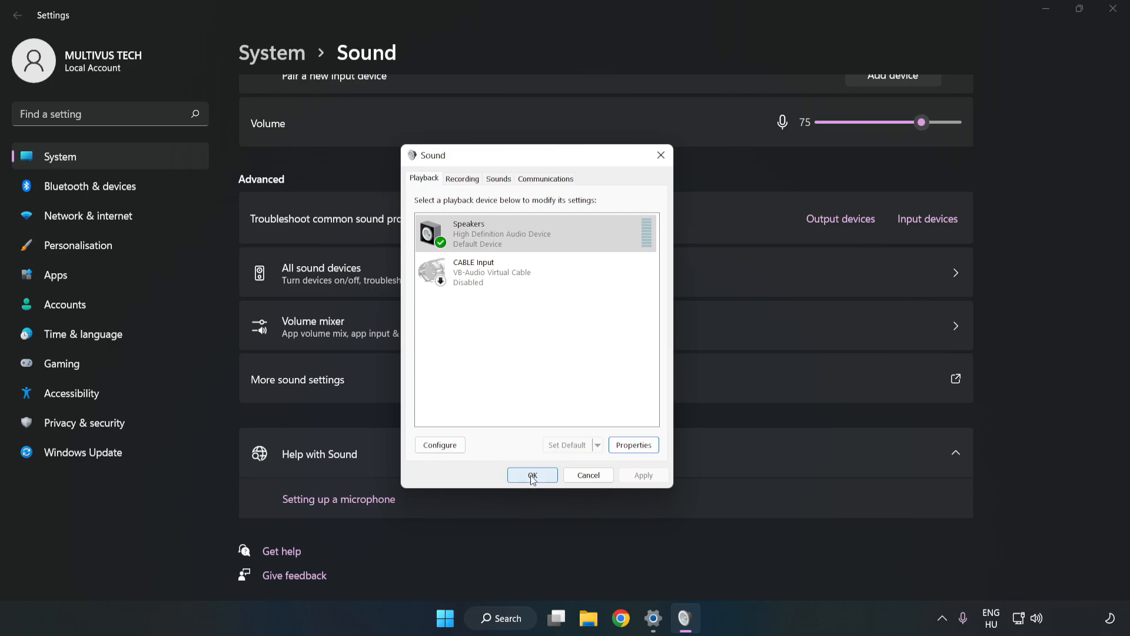
left_click(532, 475)
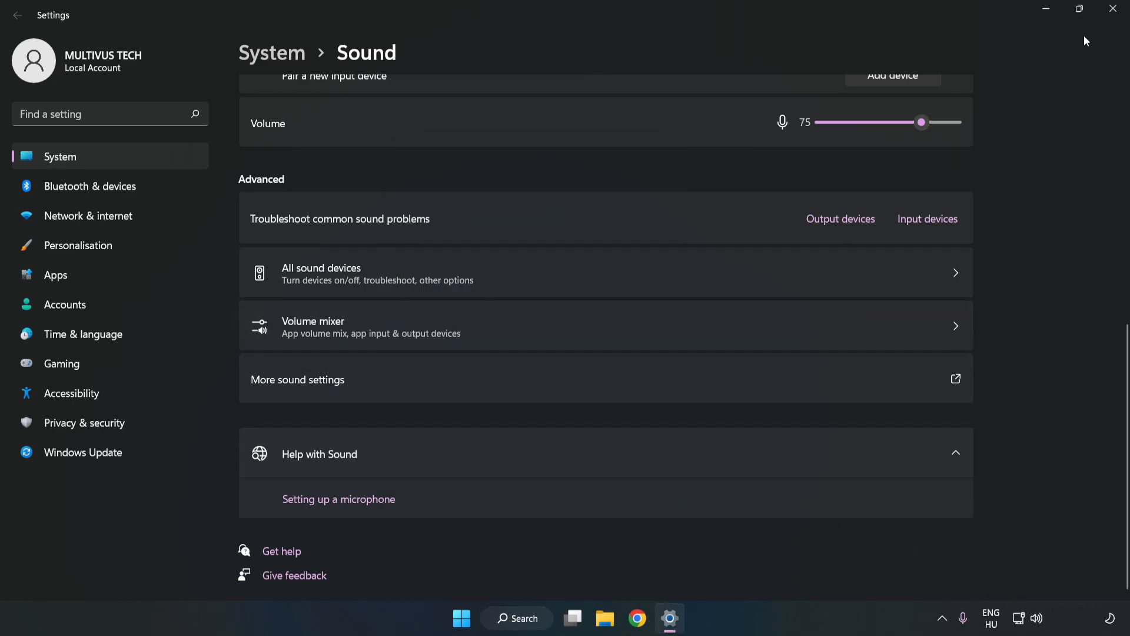
Close the Settings window and open the Start menu search box.
left_click(1113, 8)
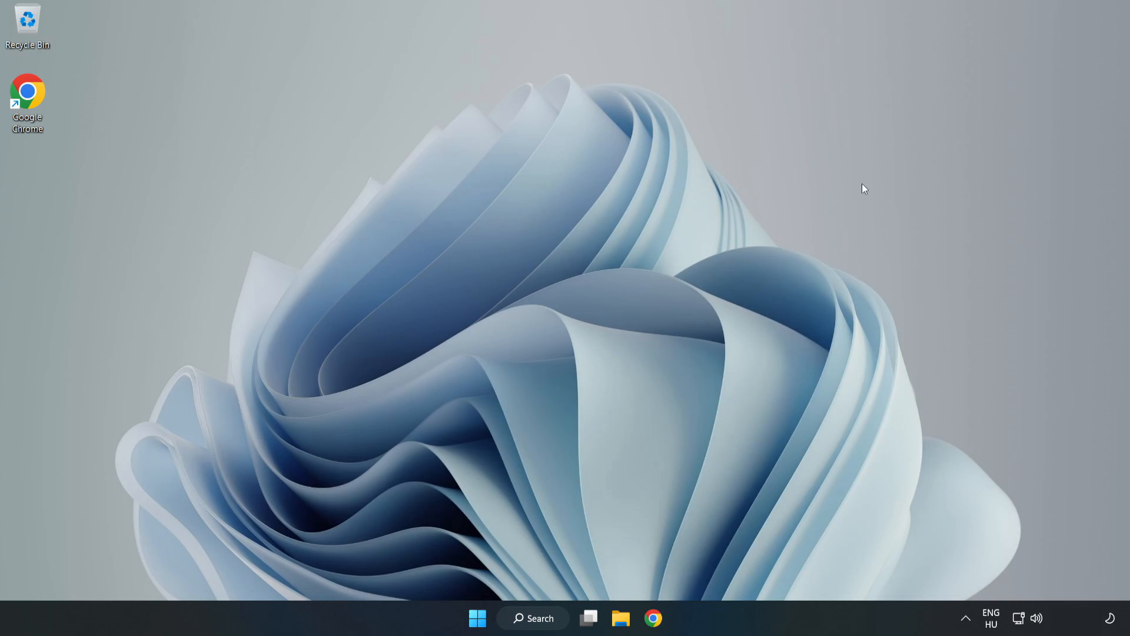
left_click(478, 618)
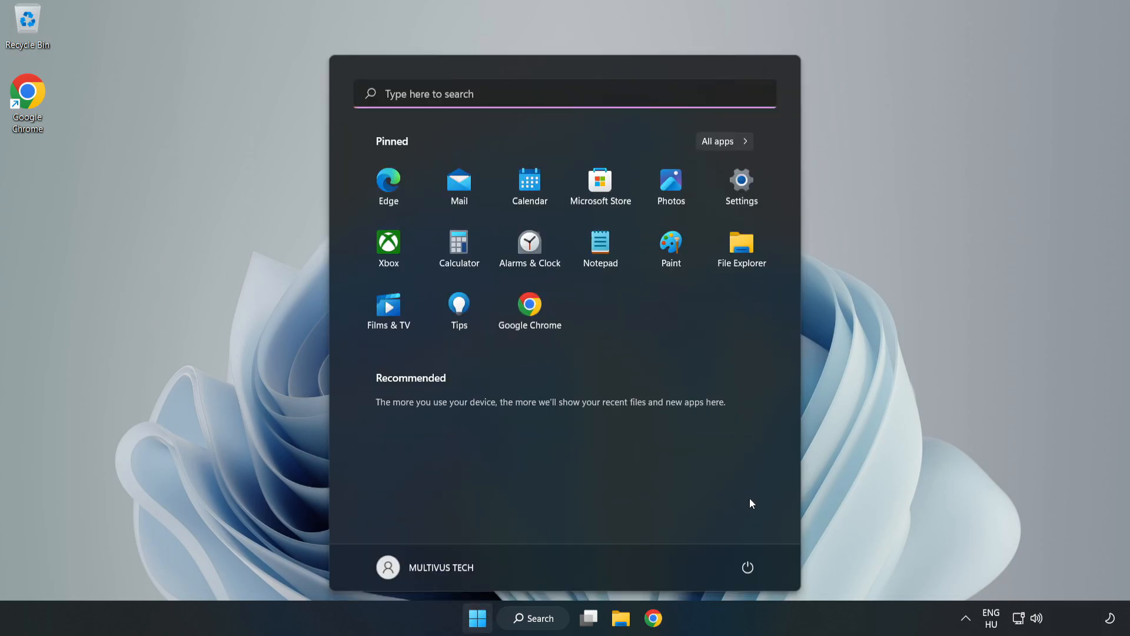
left_click(748, 567)
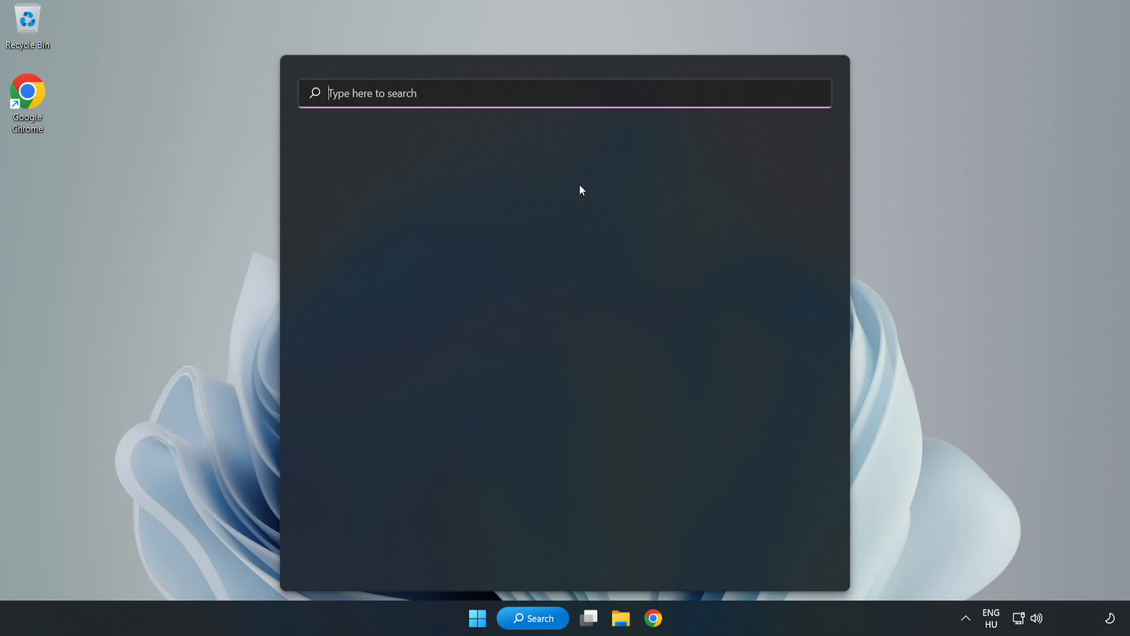
Search for 'device manager' and open the Device Manager result.
type("device")
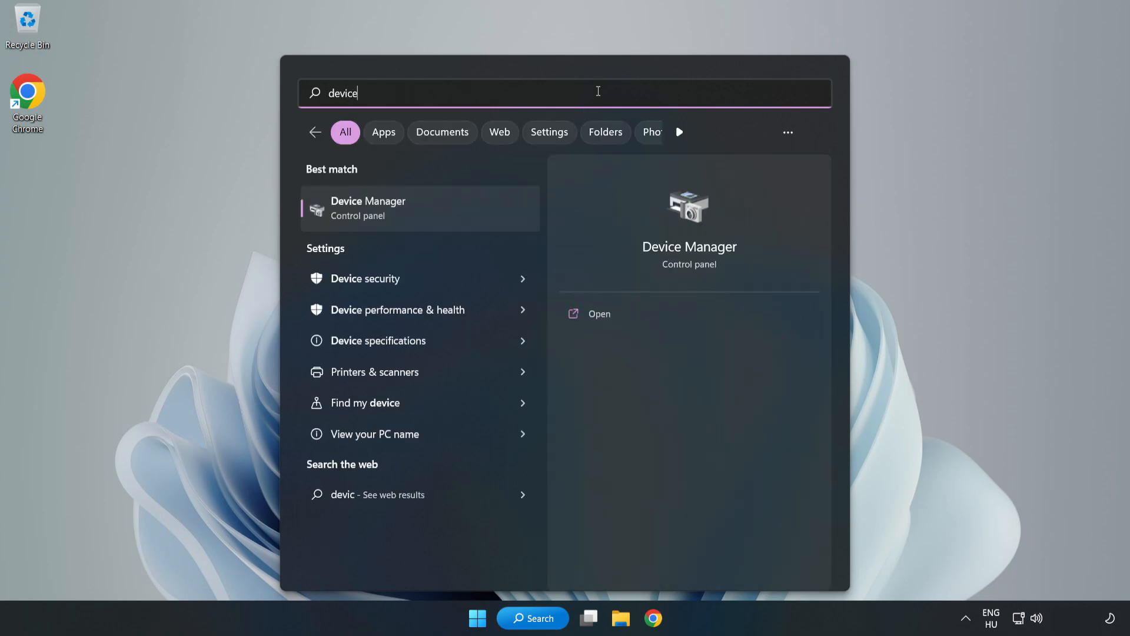
type("manager")
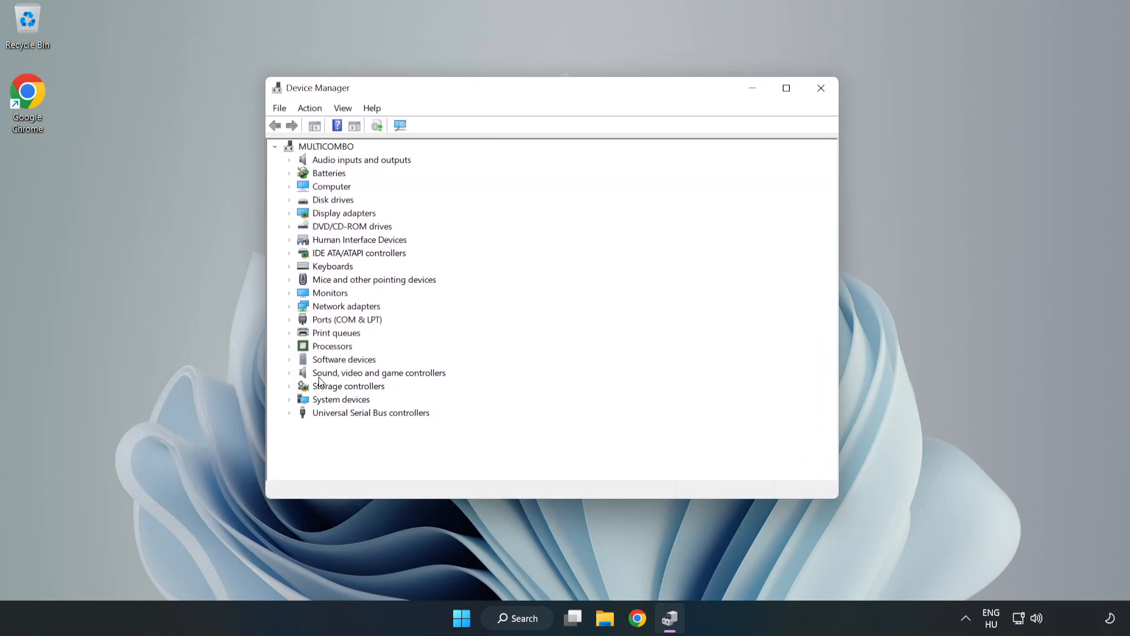
Under Sound, video and game controllers, start Update driver for High Definition Audio Device.
left_click(379, 373)
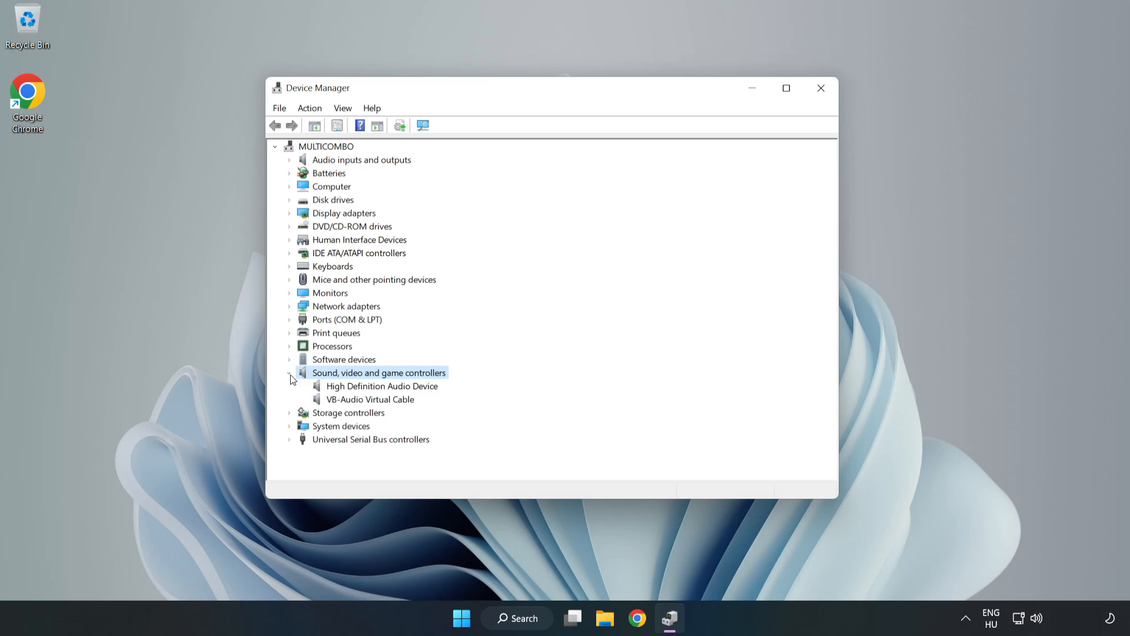
left_click(382, 386)
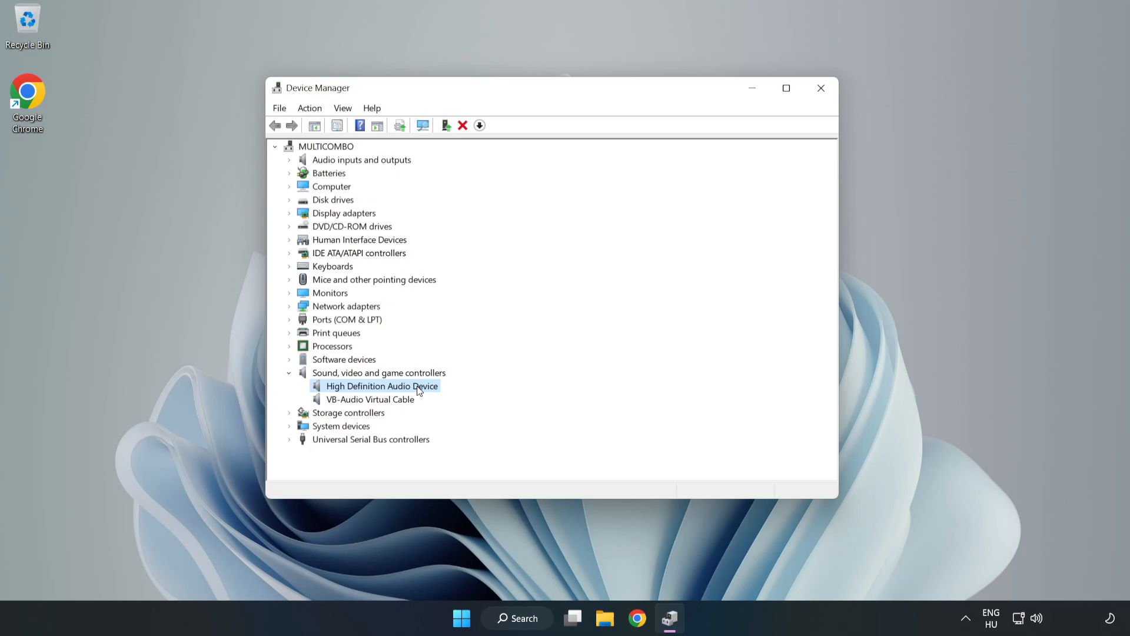
right_click(382, 387)
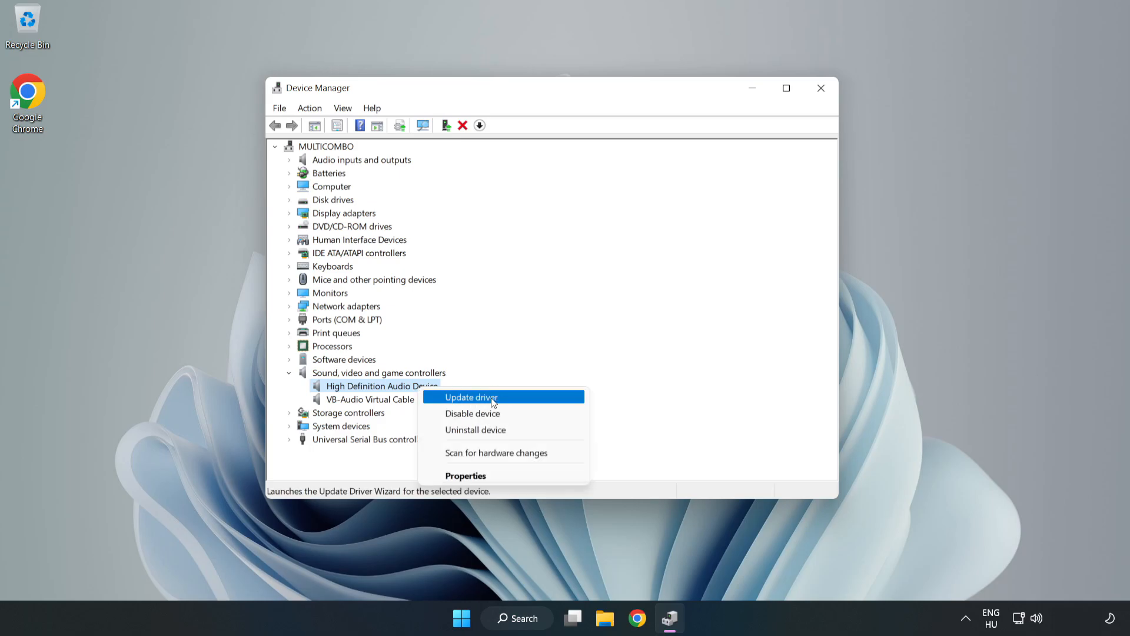
left_click(471, 397)
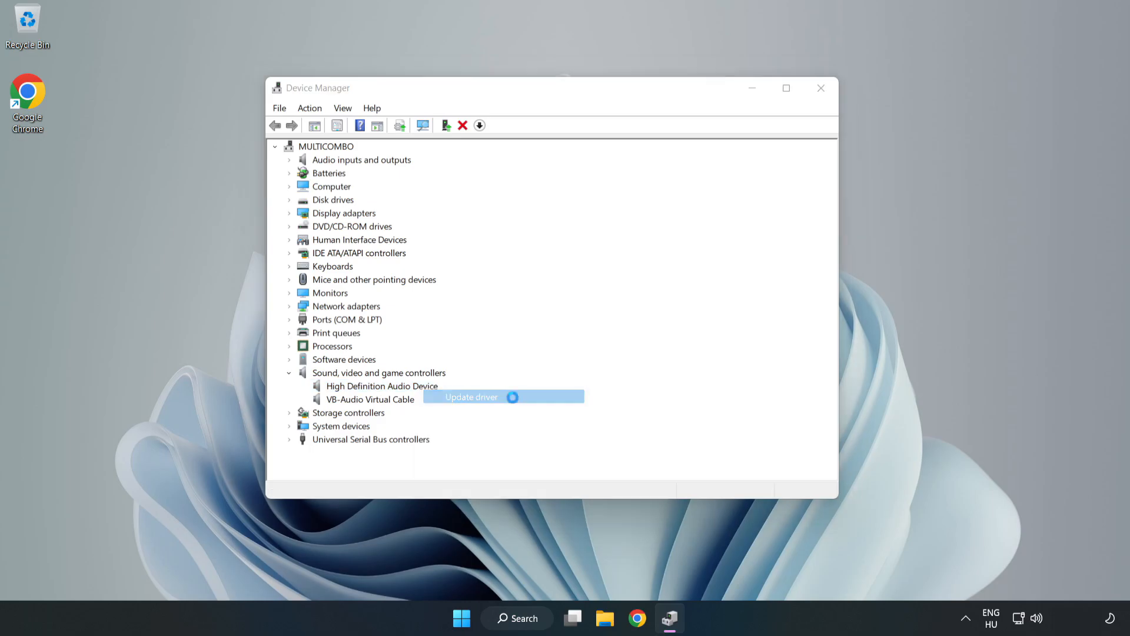
left_click(471, 397)
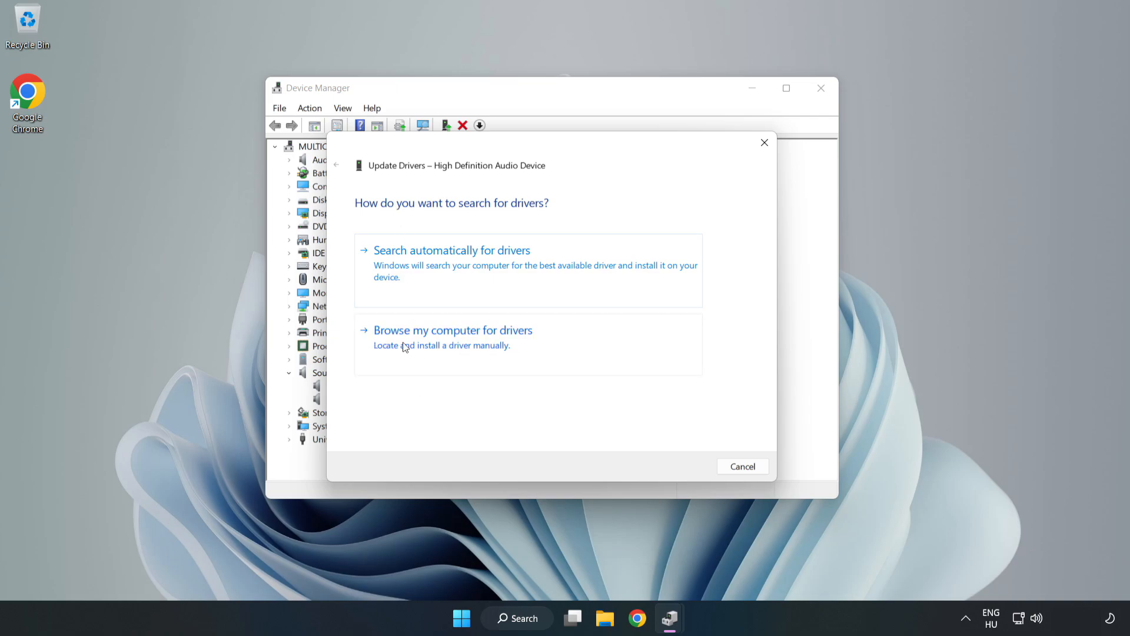
Reinstall the High Definition Audio Device driver from the on-computer list, accepting the warning.
left_click(453, 330)
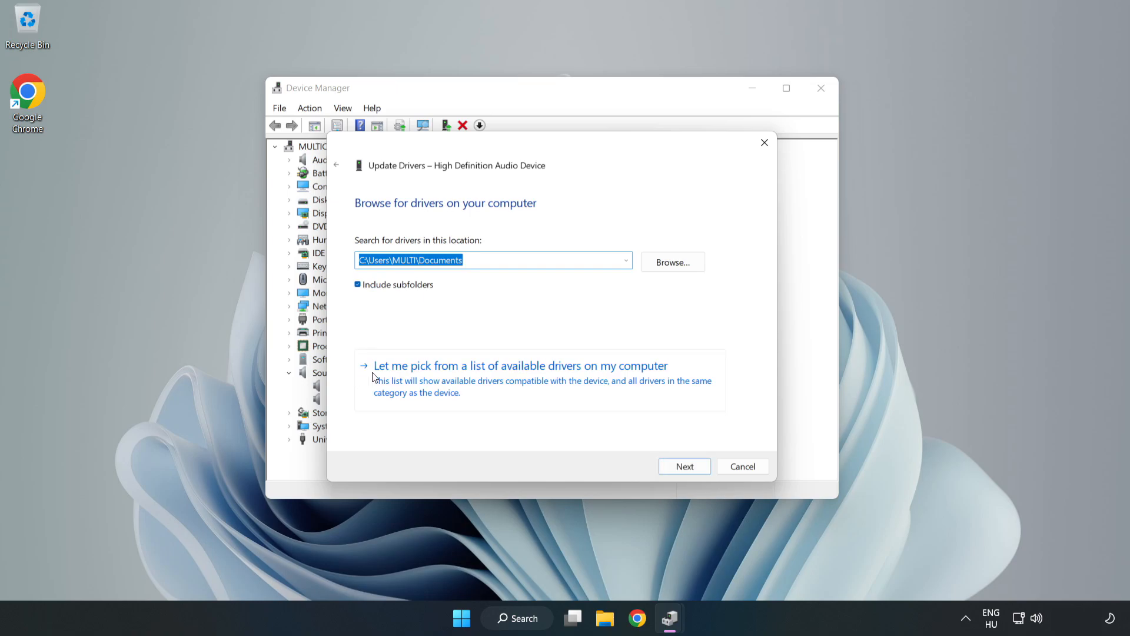
mouse_move(590, 387)
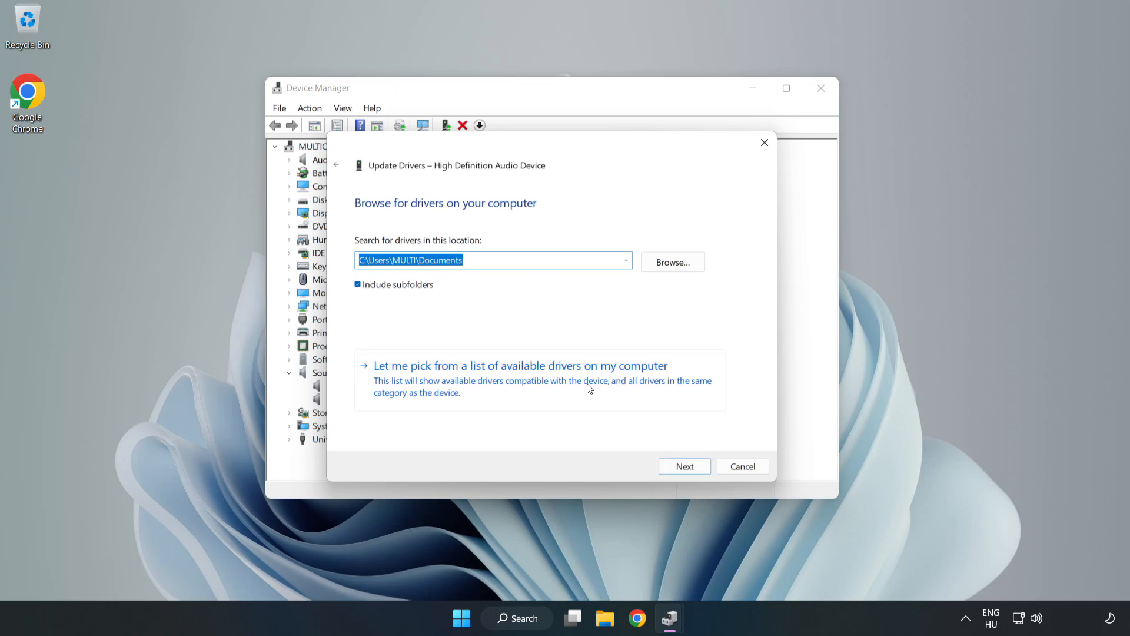
left_click(520, 366)
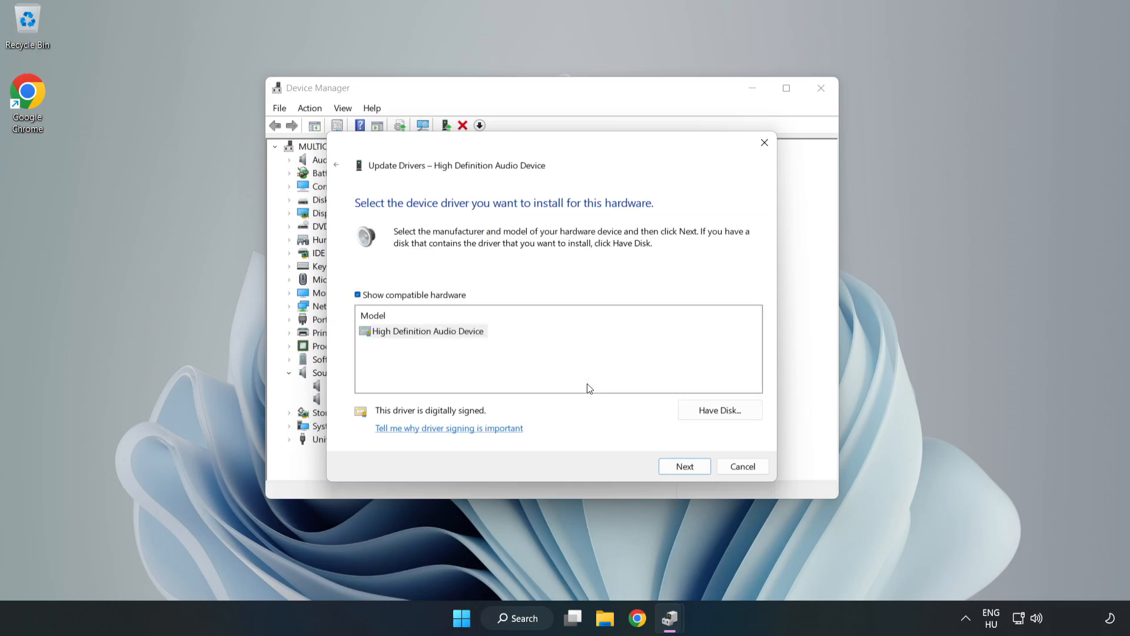
left_click(425, 331)
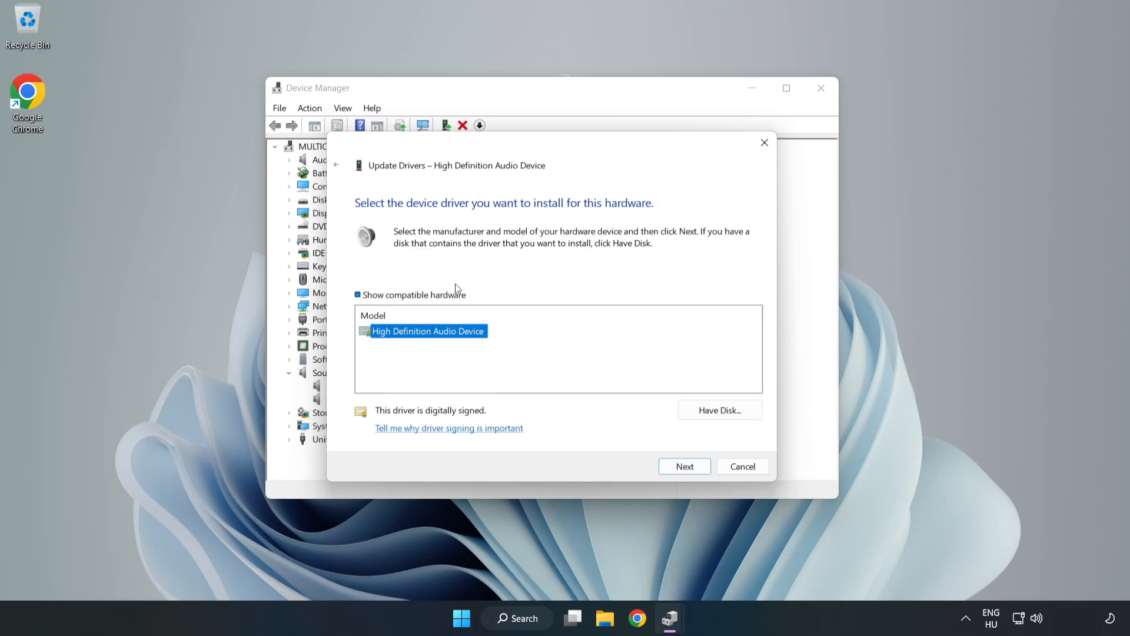
mouse_move(484, 372)
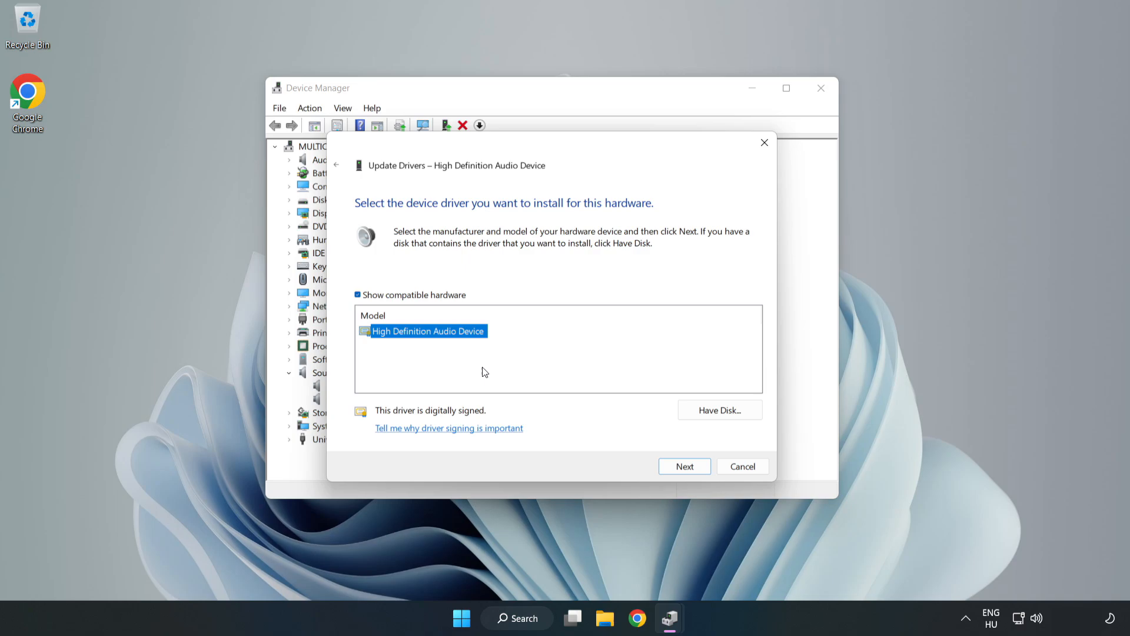
left_click(685, 466)
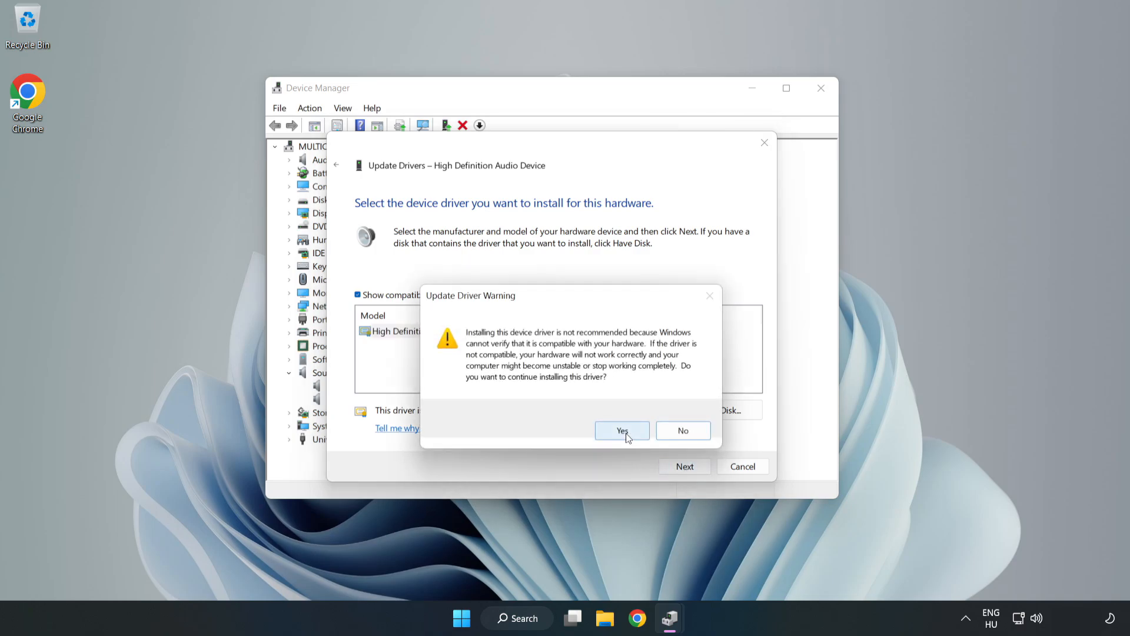
left_click(622, 430)
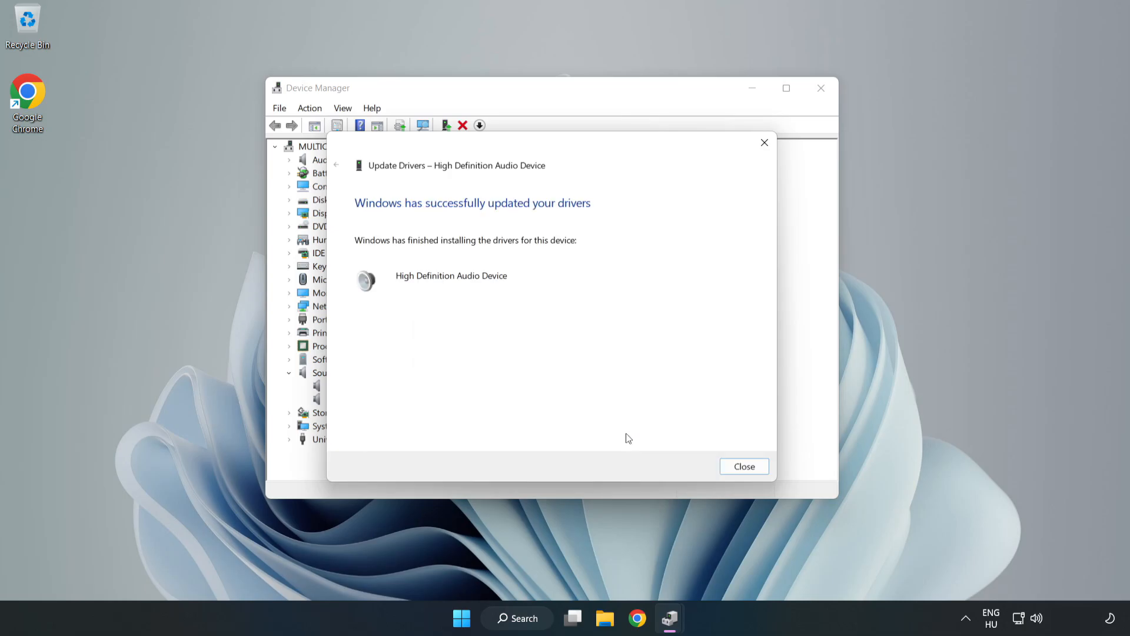
mouse_move(757, 462)
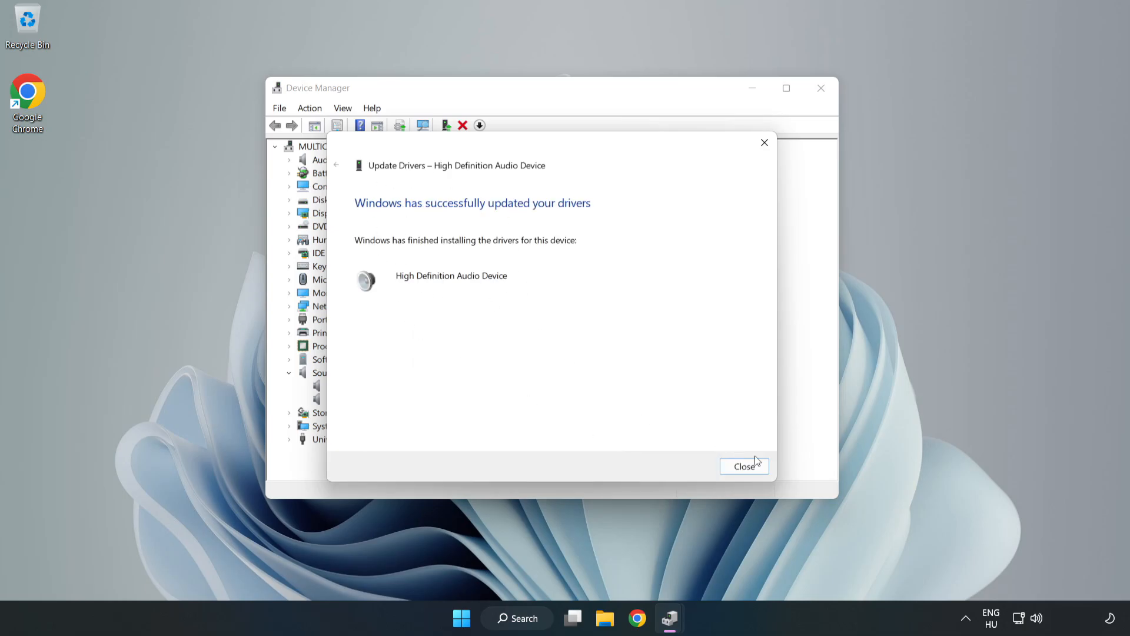
left_click(744, 466)
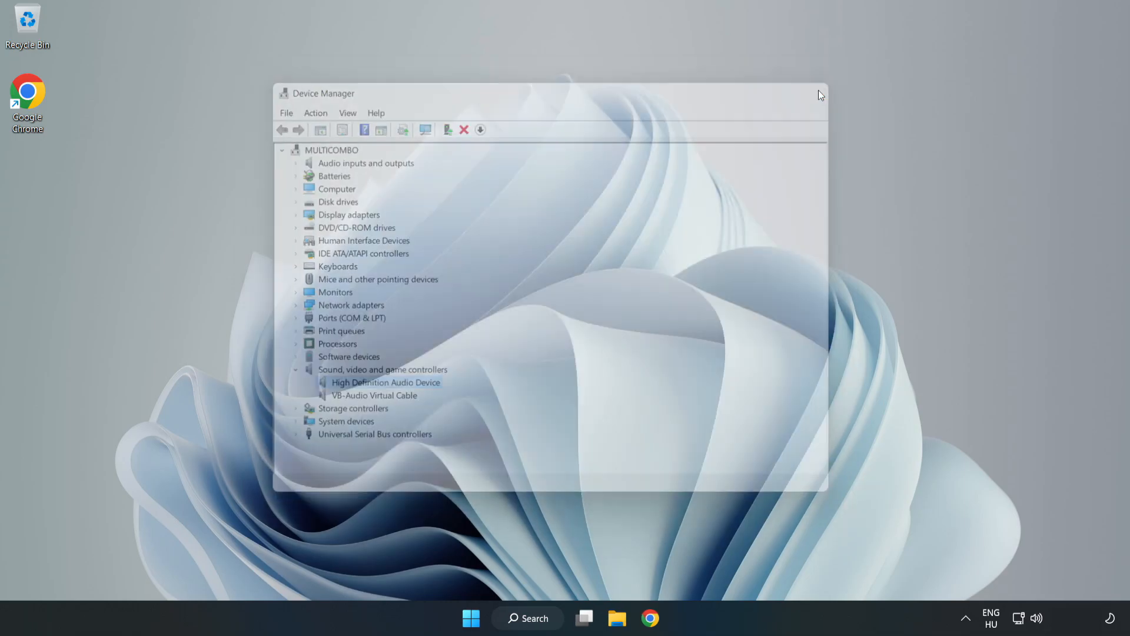
Close Device Manager and dismiss the Start menu to show the empty desktop.
left_click(468, 618)
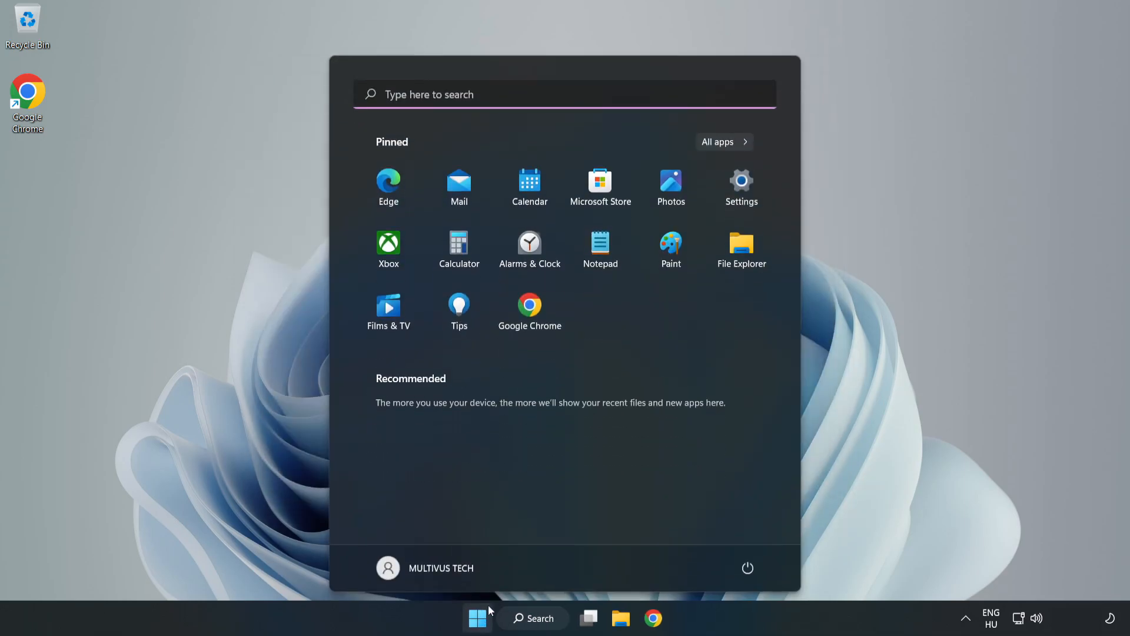
left_click(747, 567)
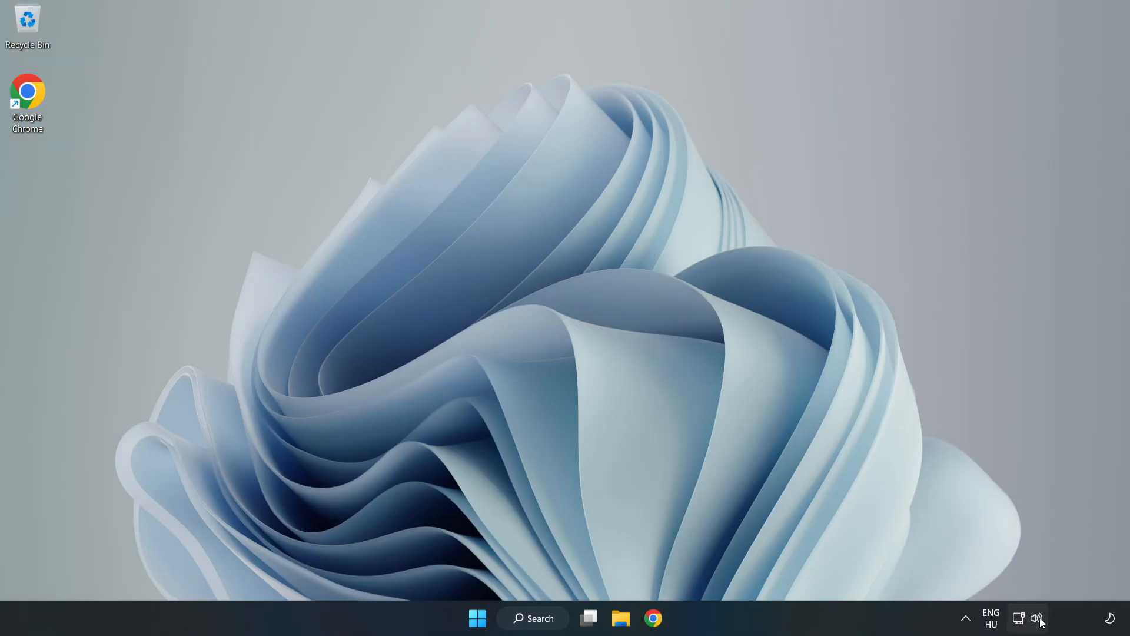
Launch Troubleshoot sound problems from the taskbar speaker icon's context menu.
right_click(1038, 618)
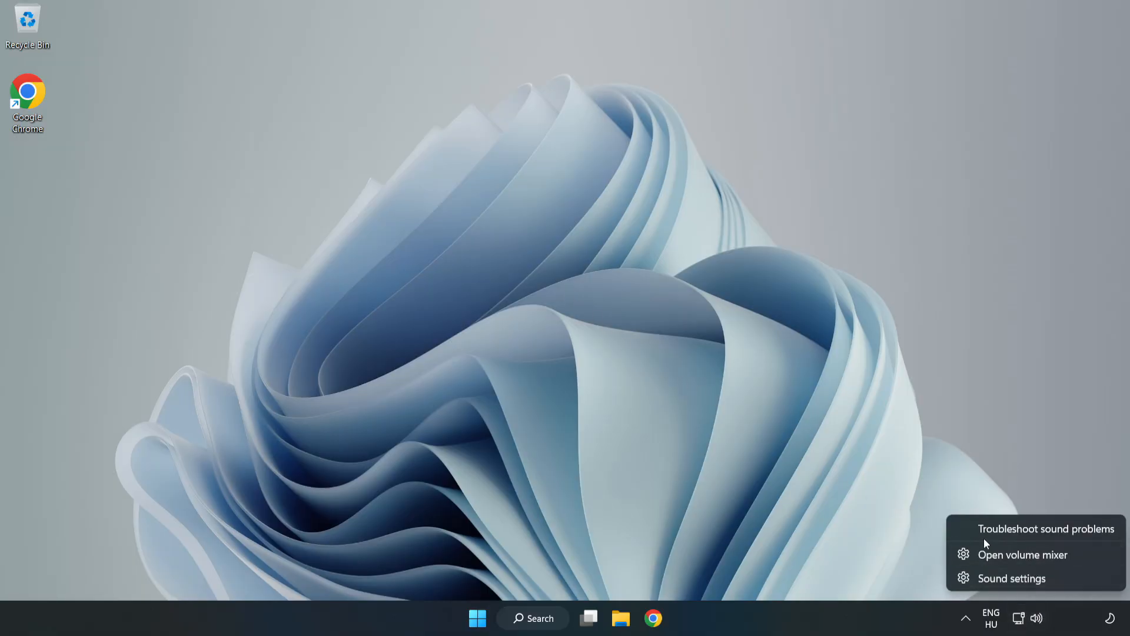
left_click(1046, 528)
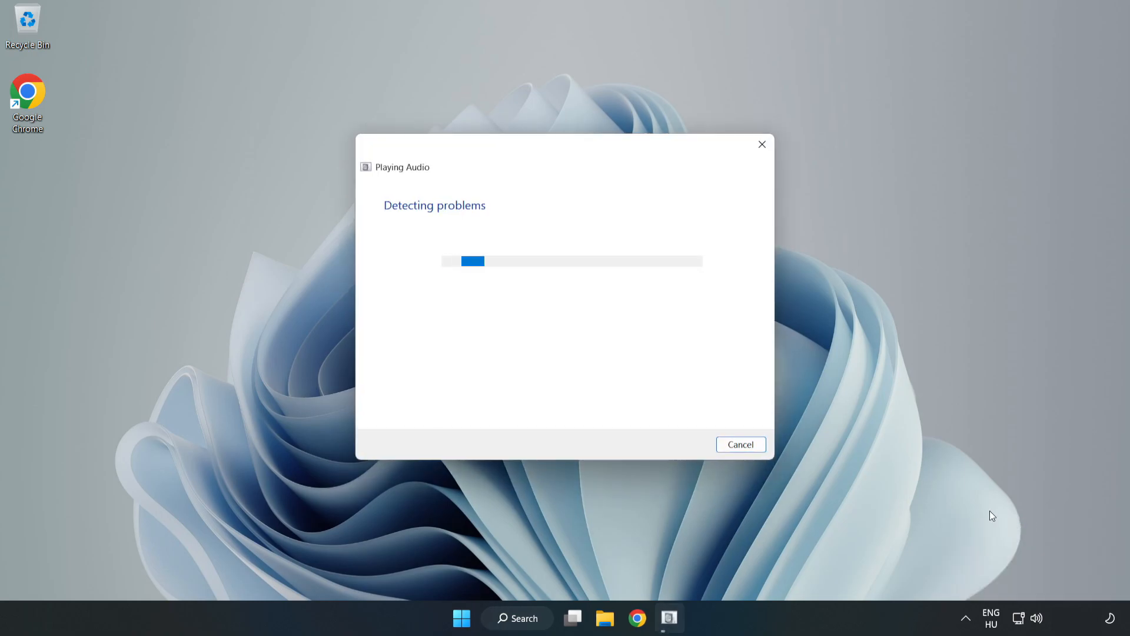
mouse_move(684, 376)
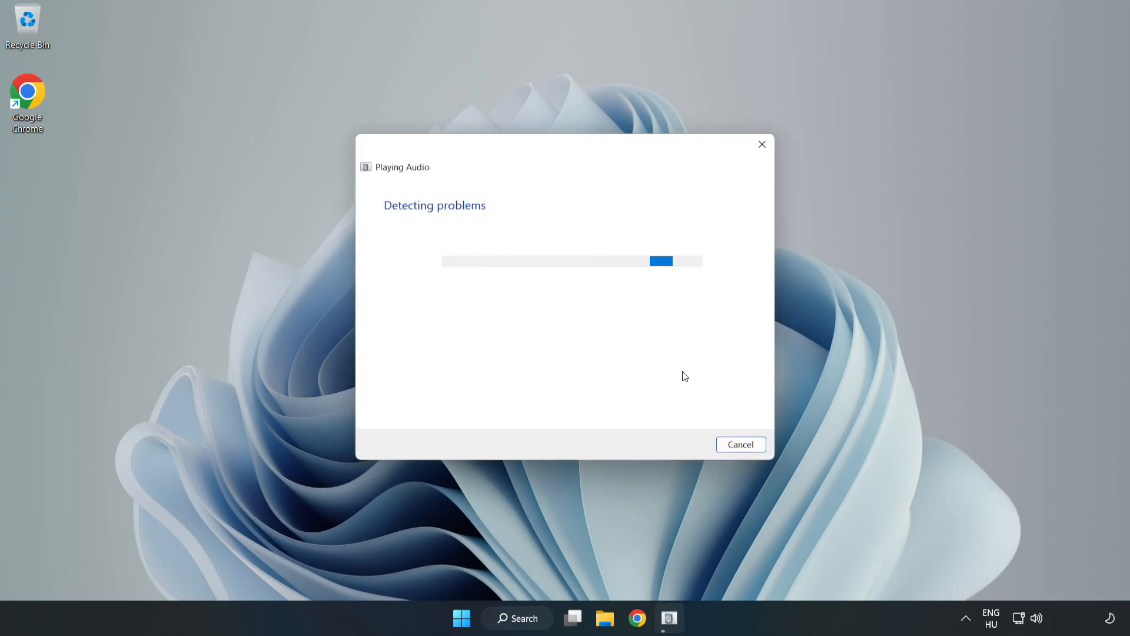